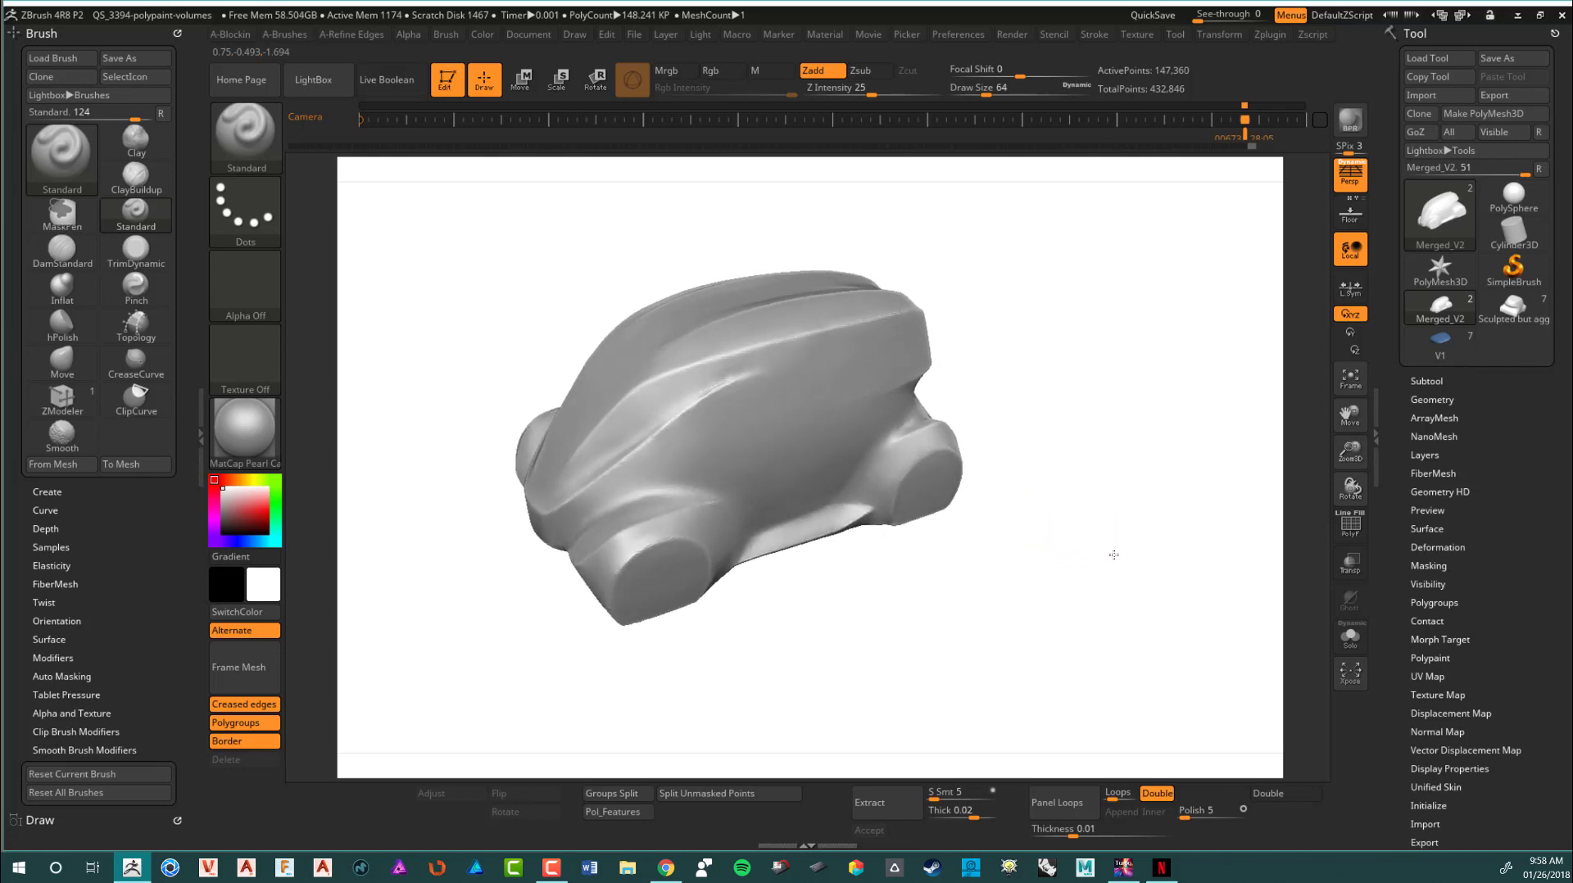
Orbit the car body through top, side and front views to inspect its surfaces before masking
drag(1112, 555, 1160, 514)
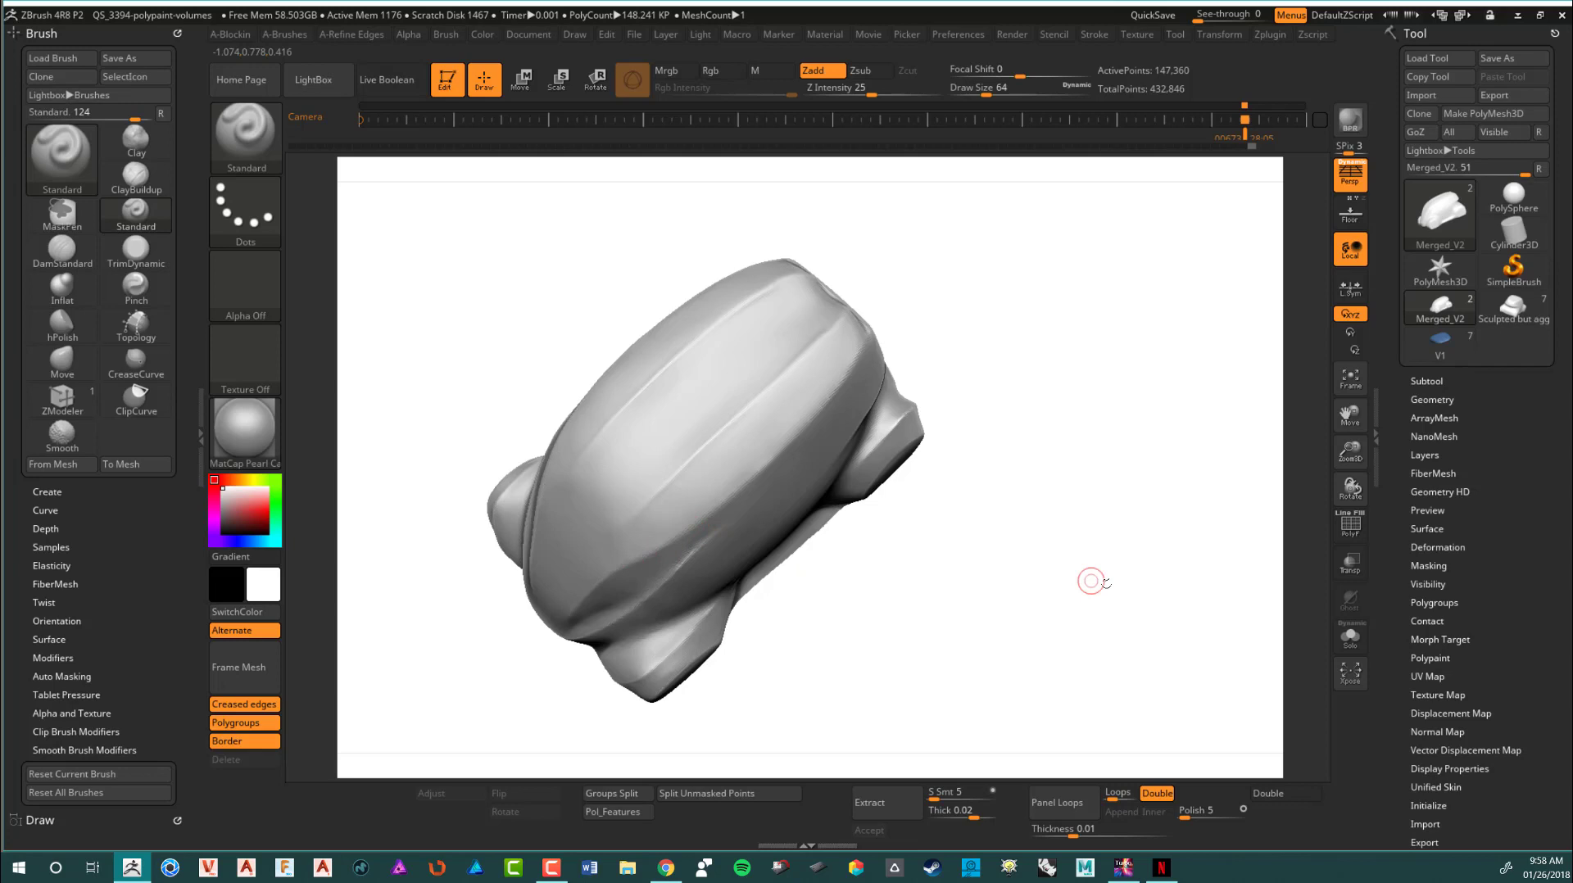
drag(1093, 580, 716, 477)
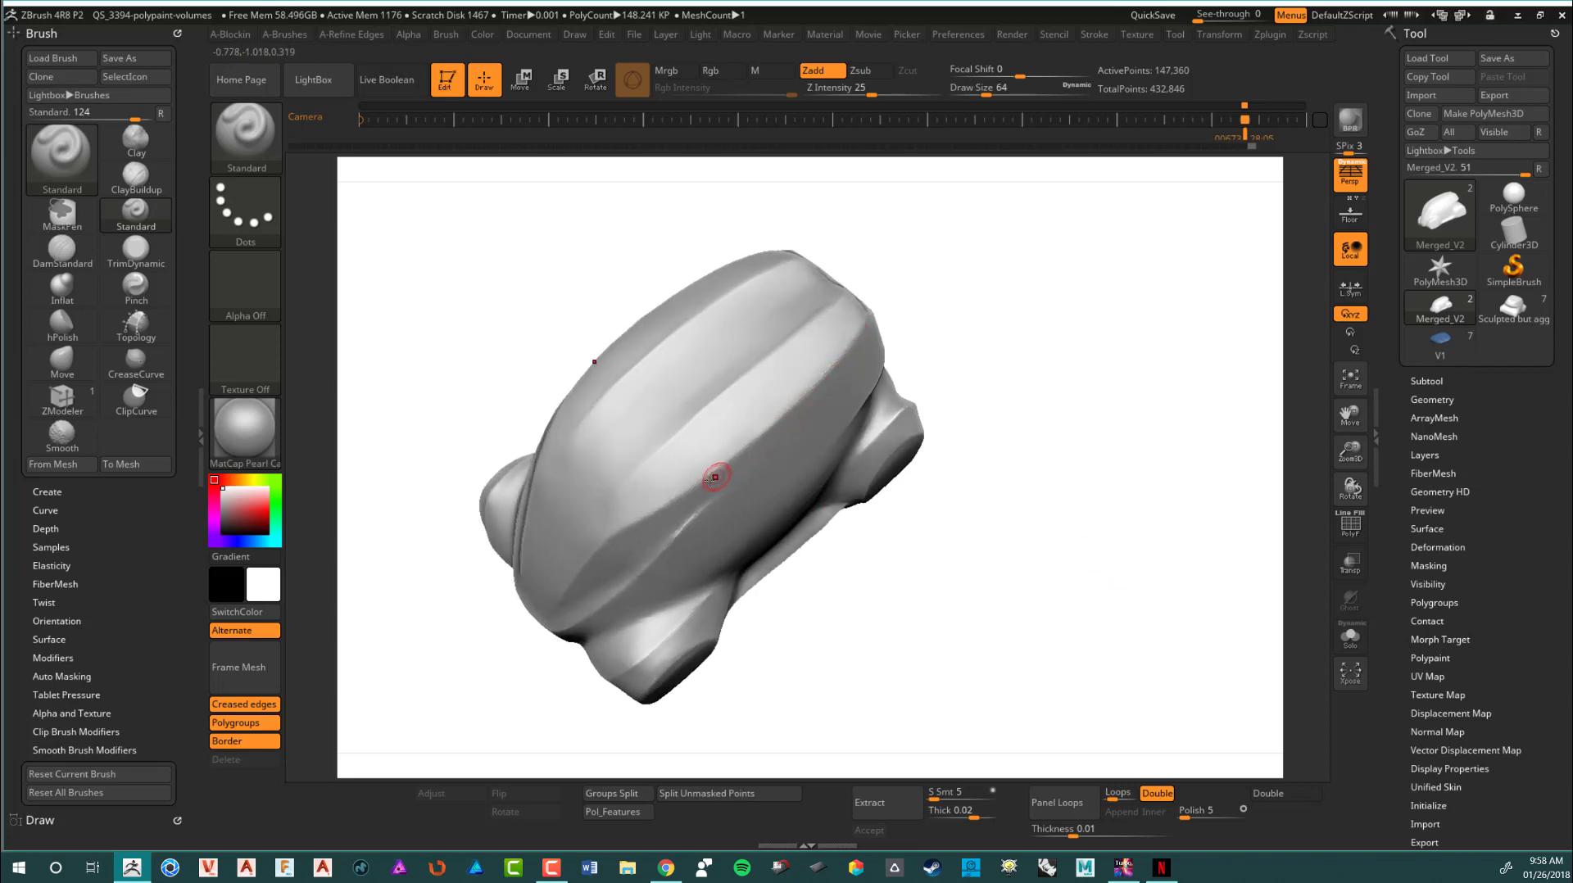
mouse_move(770, 429)
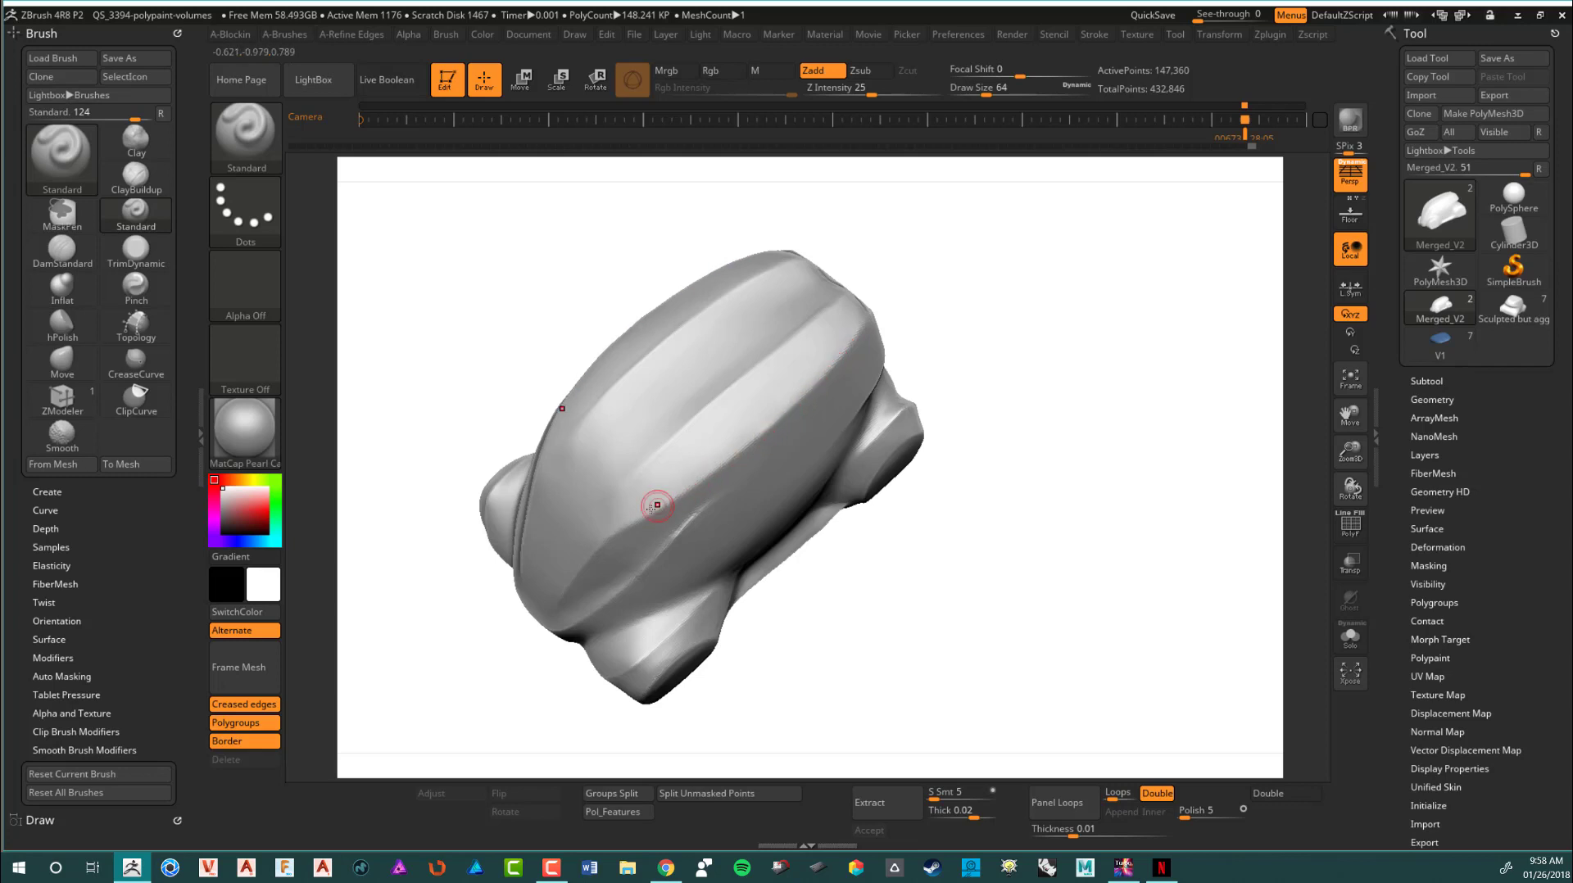
drag(657, 505, 1085, 568)
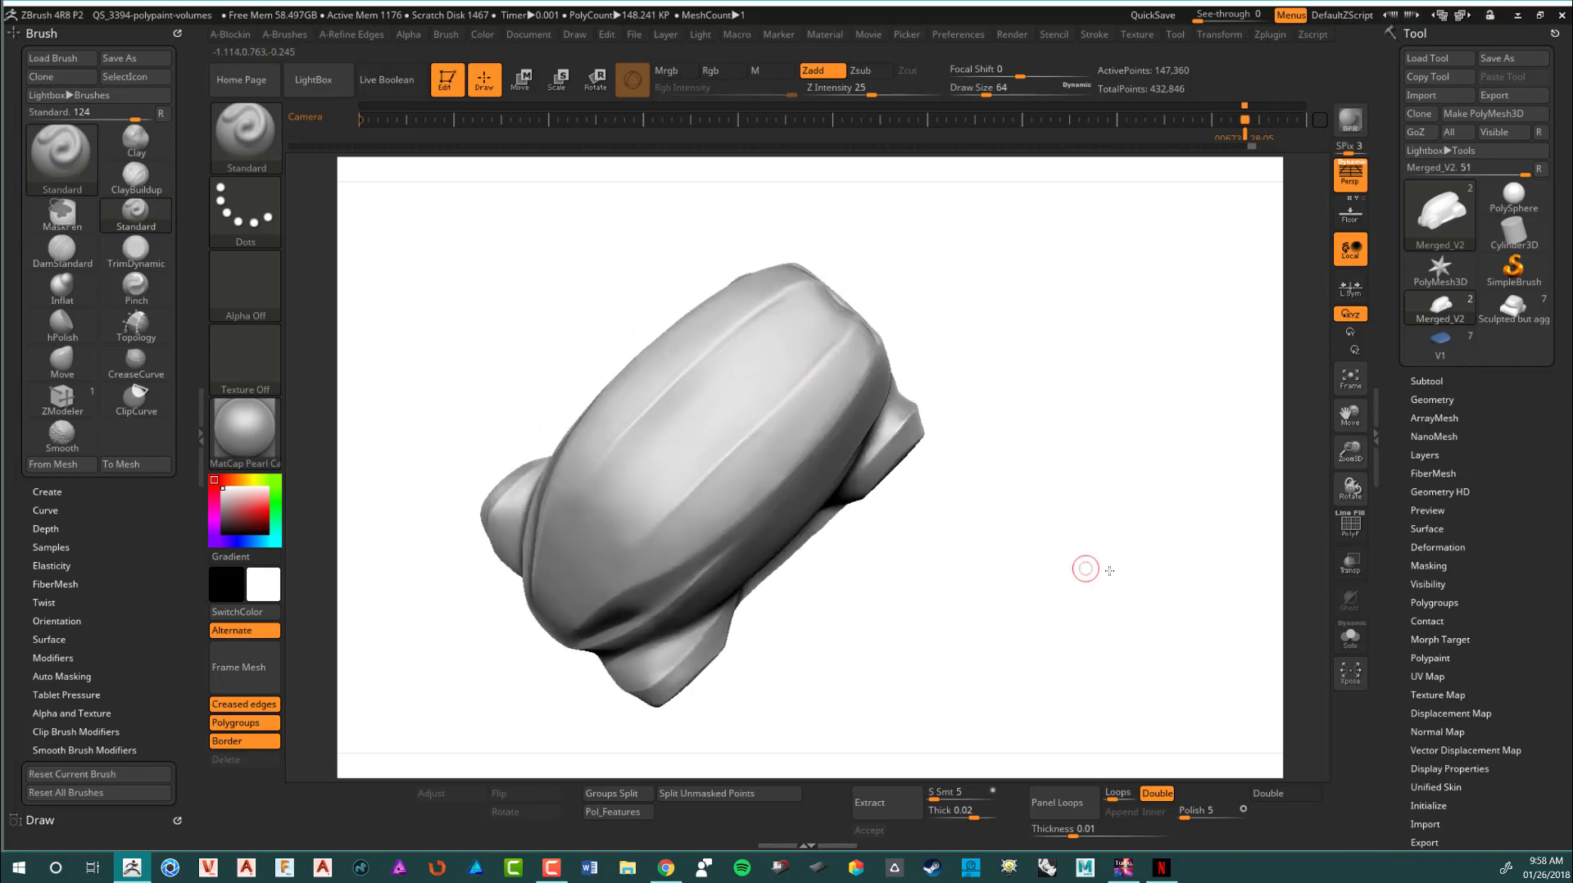
drag(1084, 568, 554, 529)
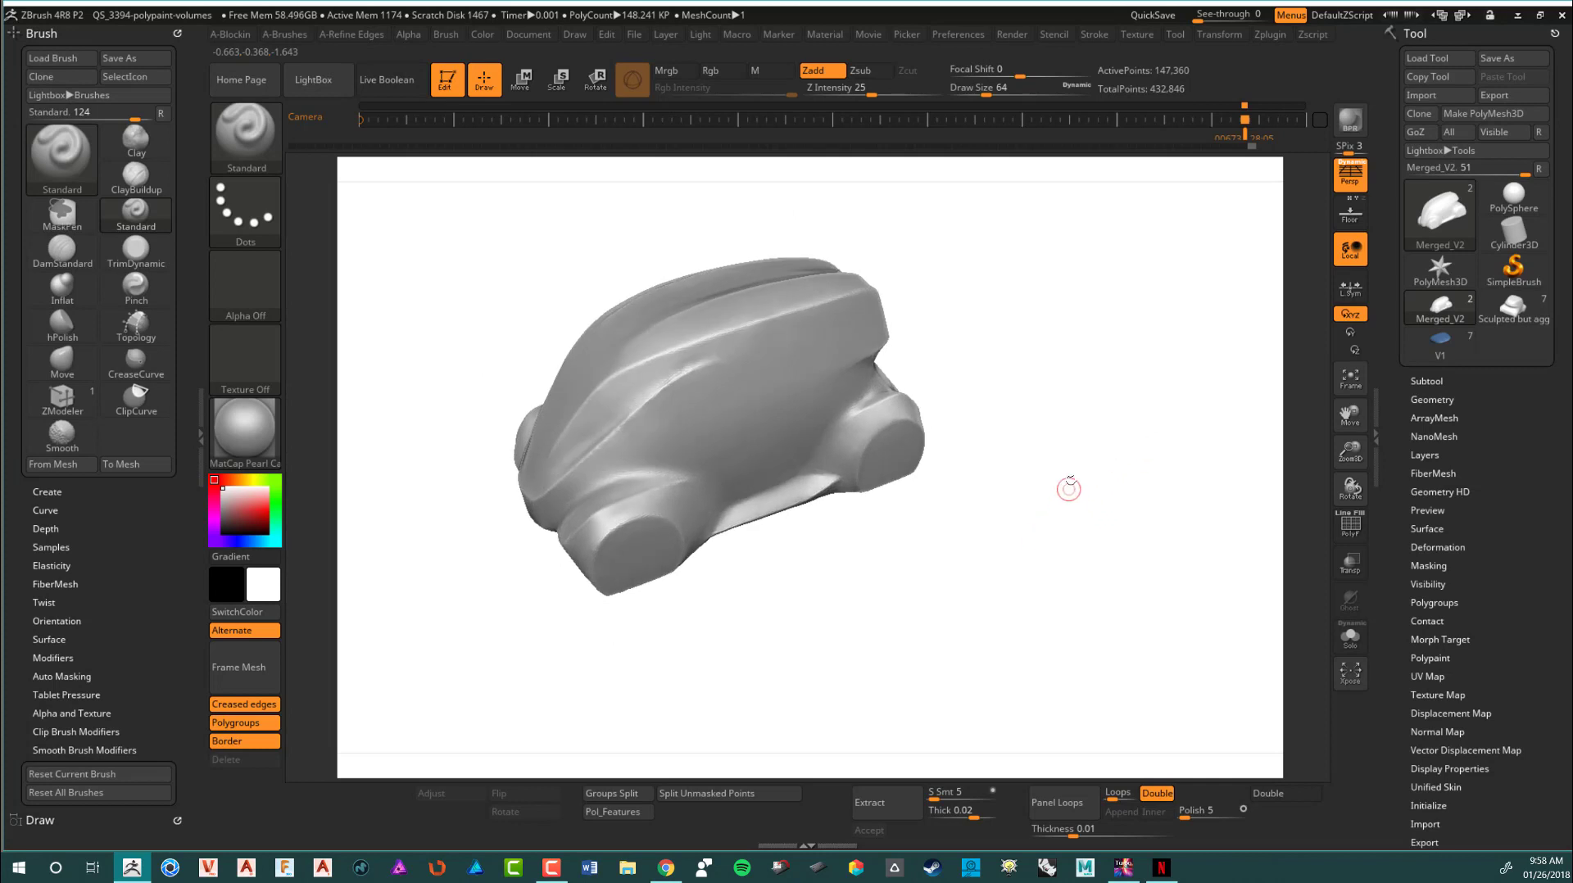
drag(1069, 488, 1125, 532)
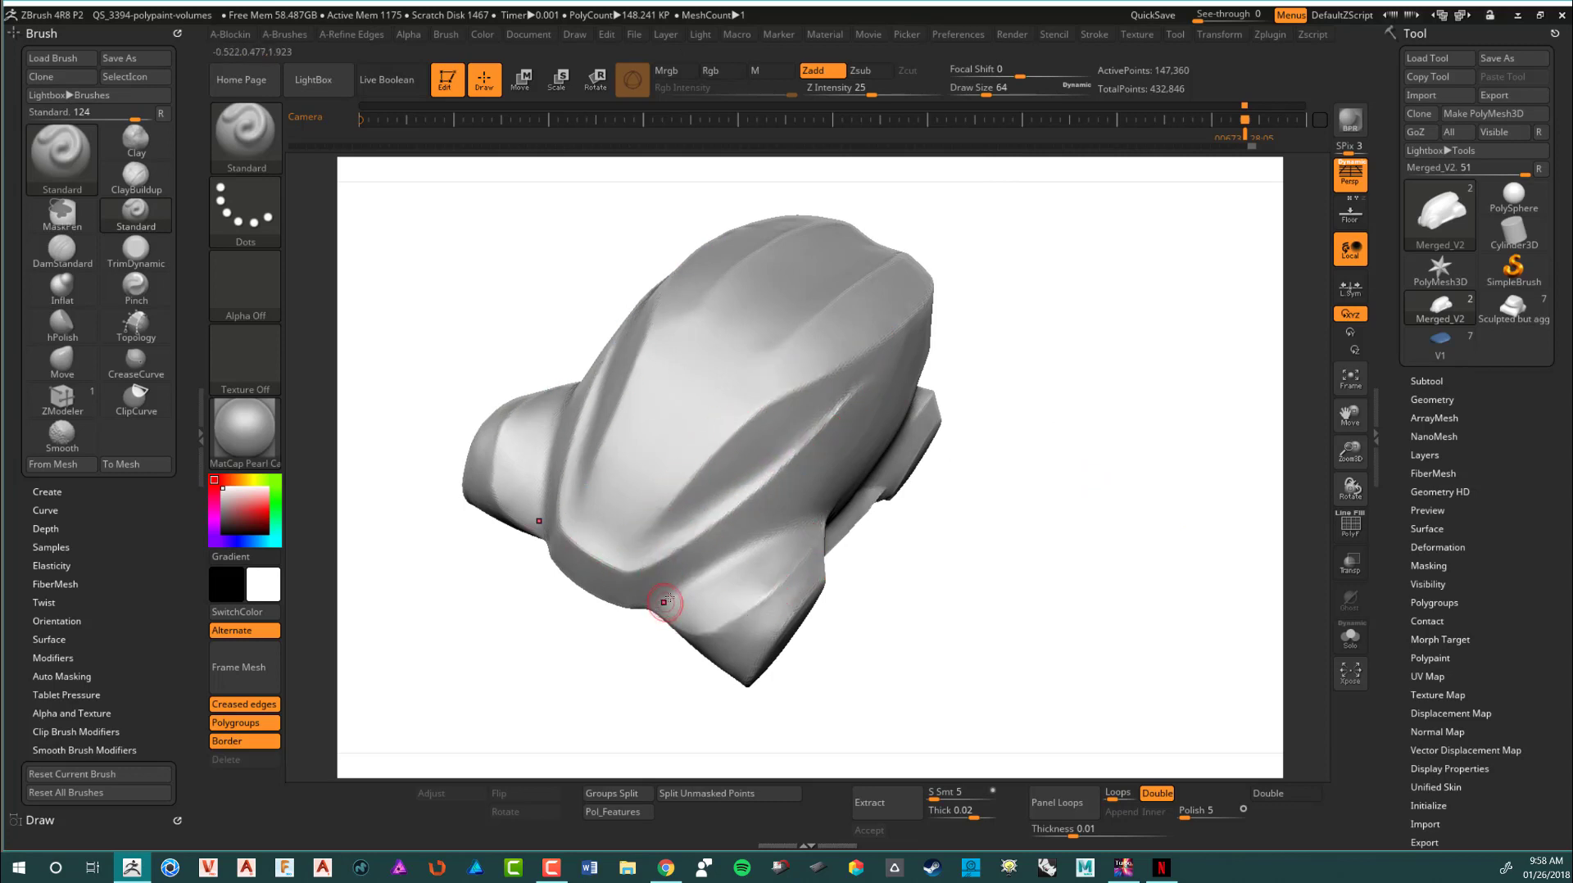
drag(662, 603, 879, 562)
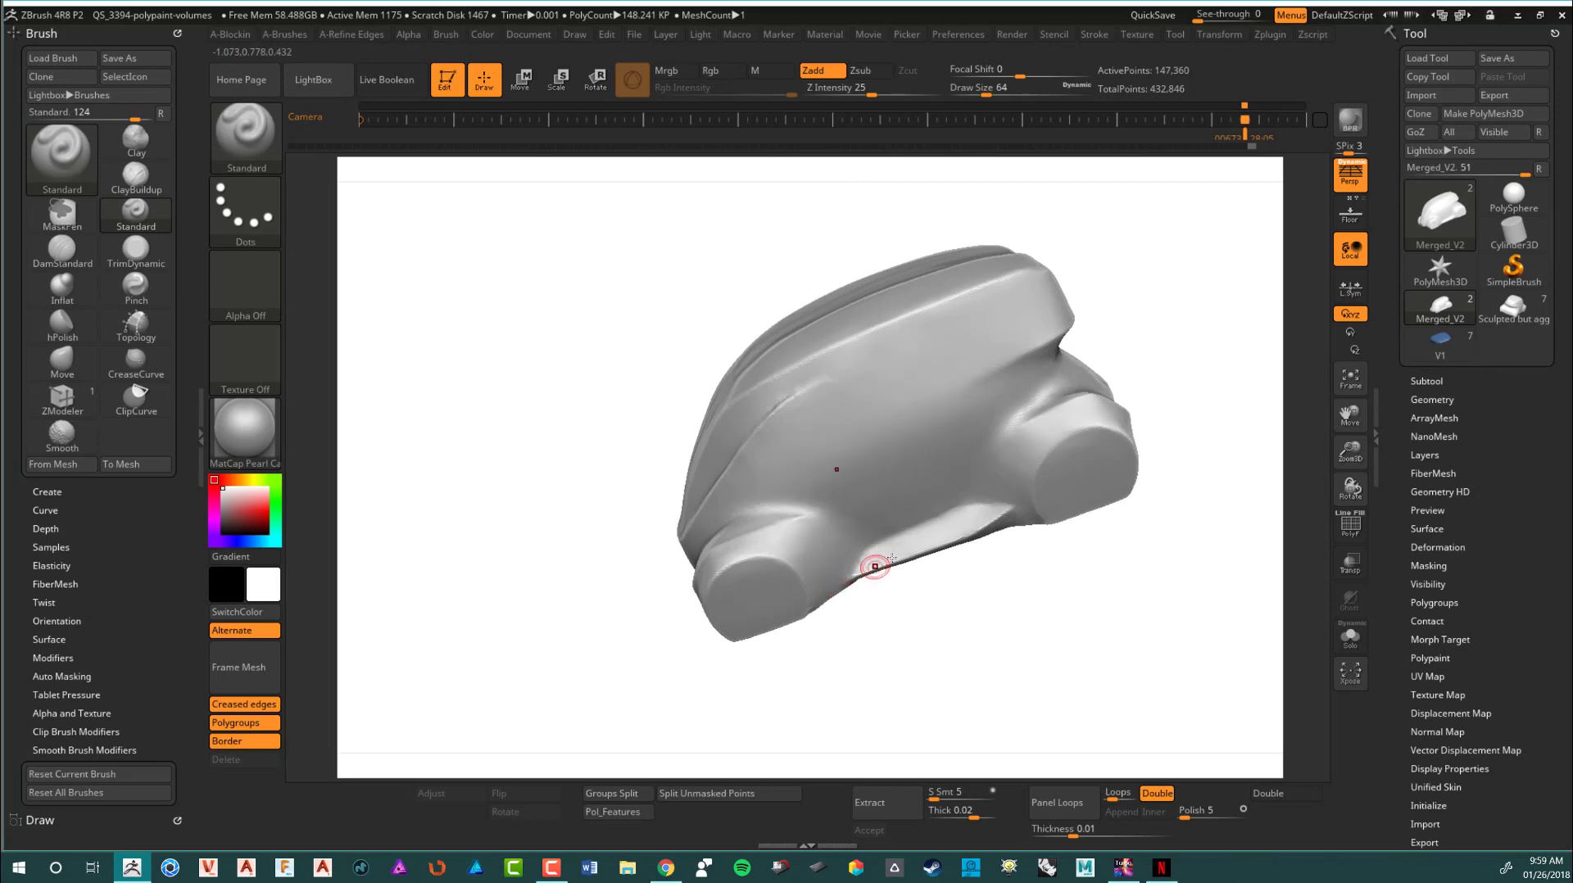
drag(875, 562, 1035, 501)
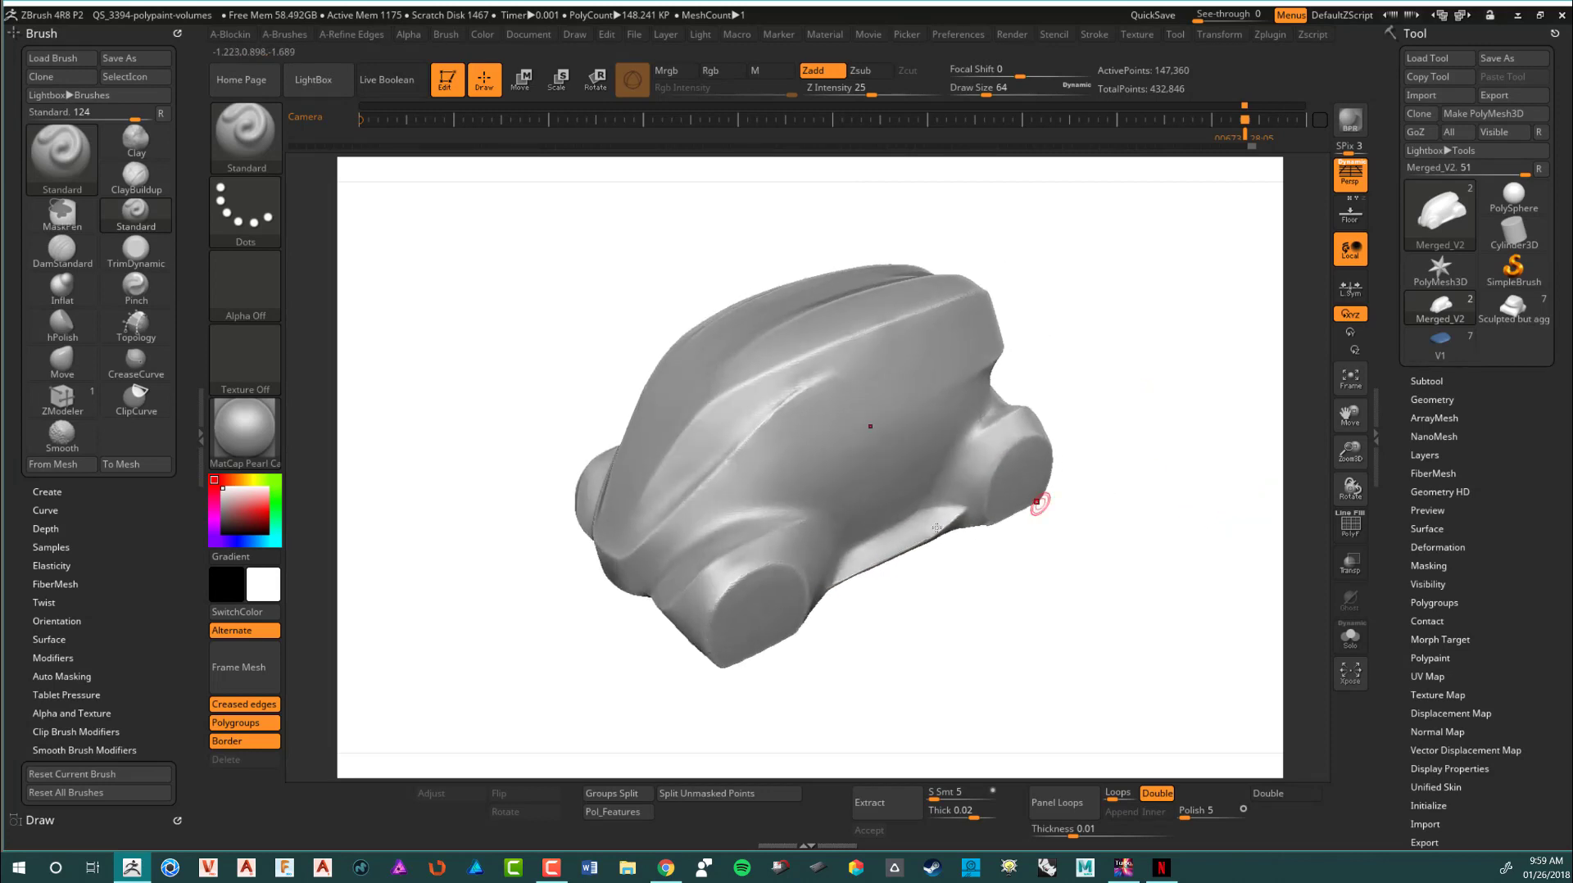
drag(1039, 501, 888, 318)
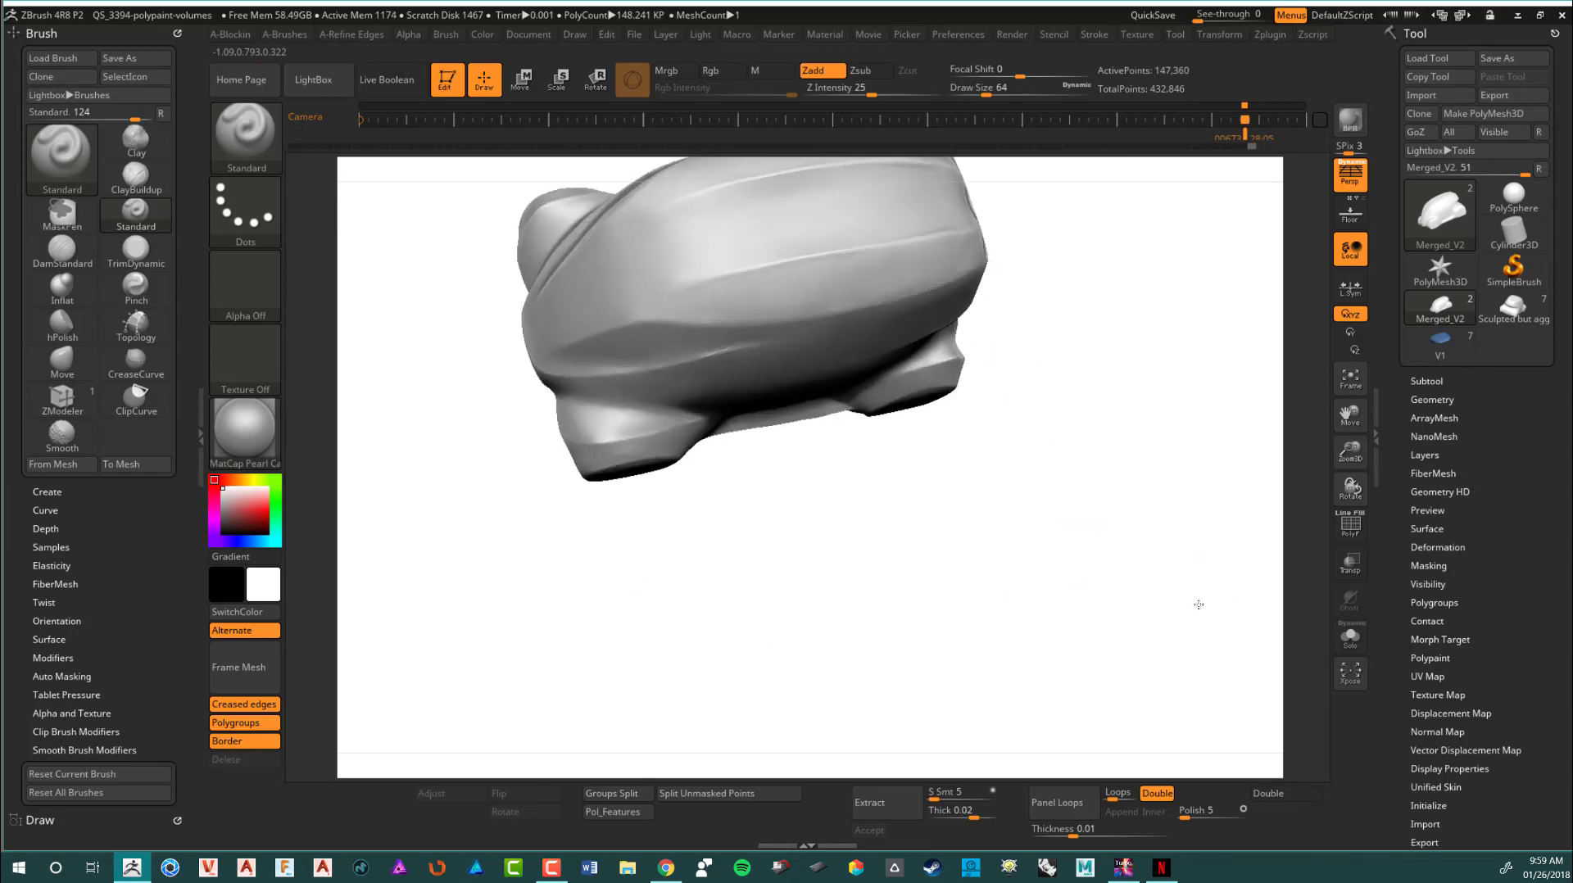
drag(1197, 604, 1155, 523)
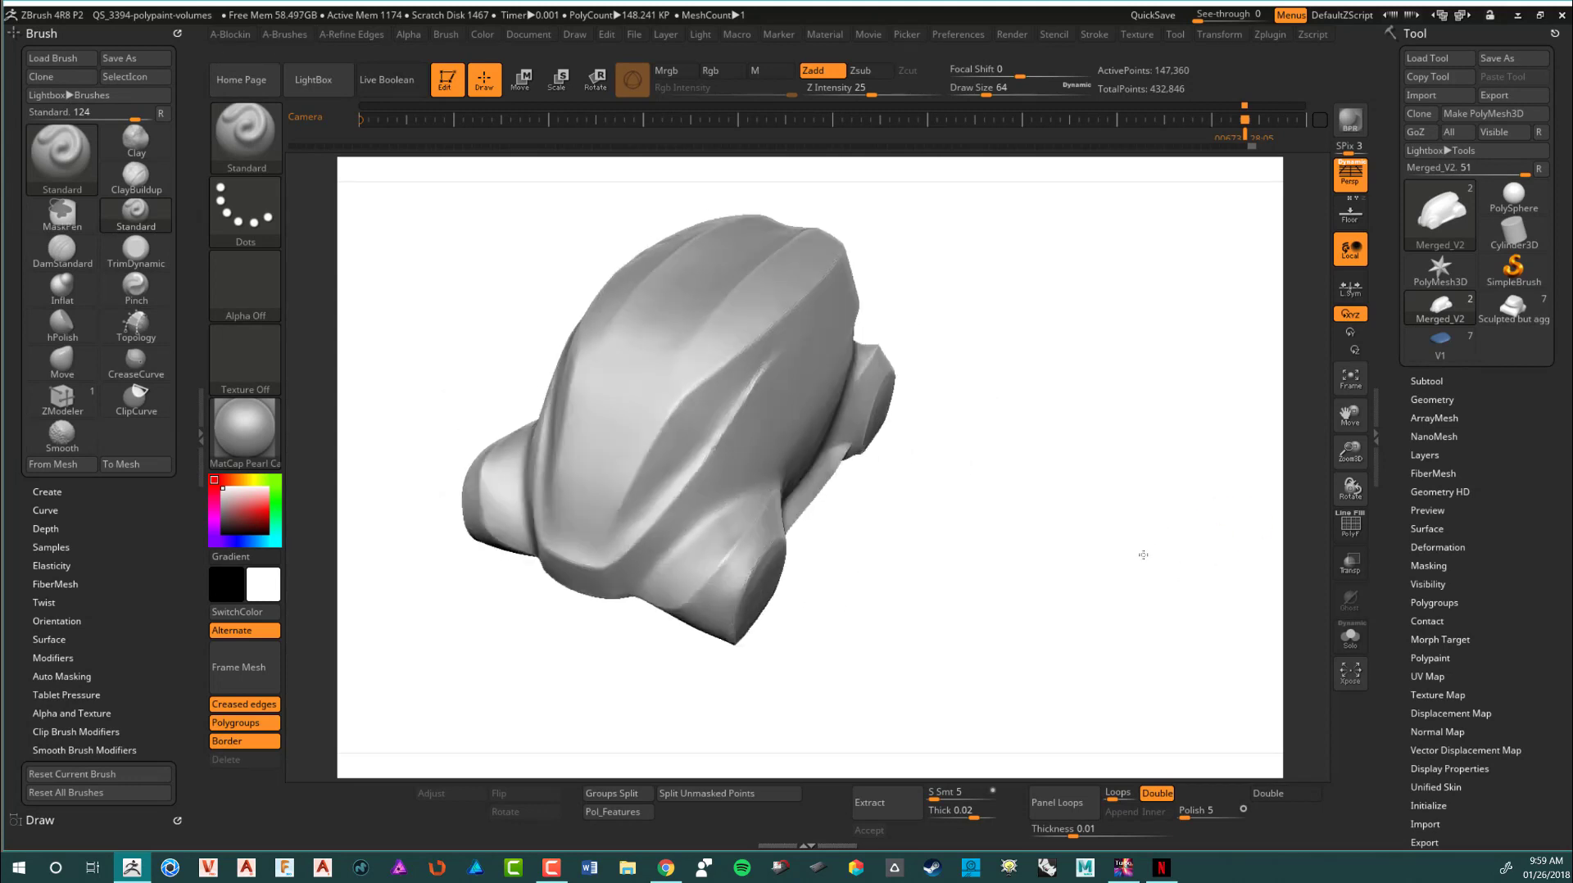
Close in on the hood and side of the body where the masked character lines are painted
drag(1142, 556, 803, 380)
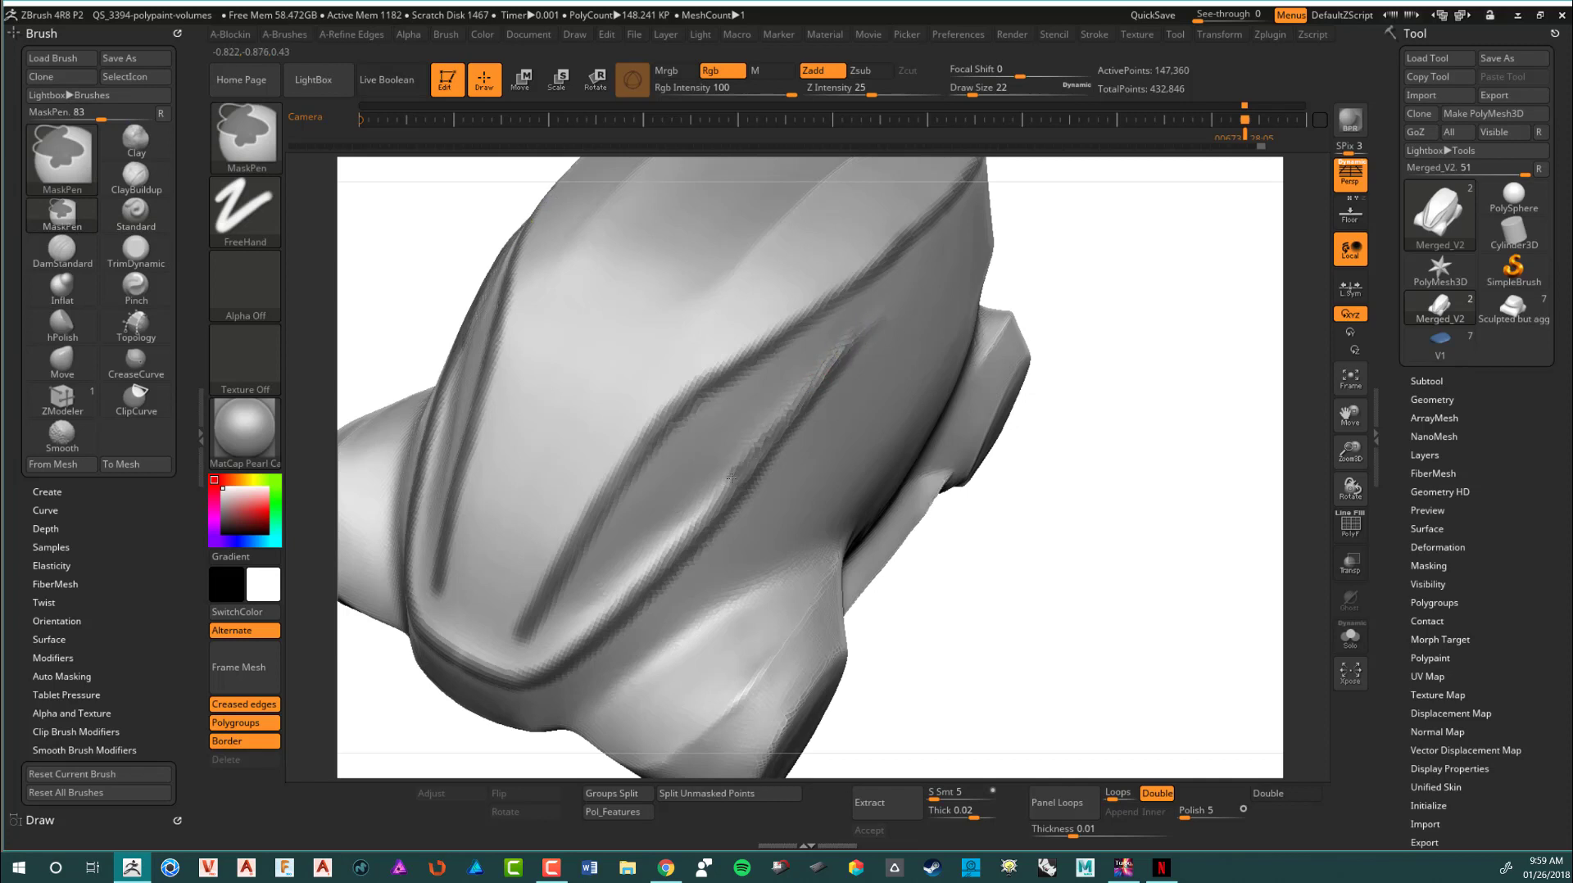
drag(732, 482, 601, 612)
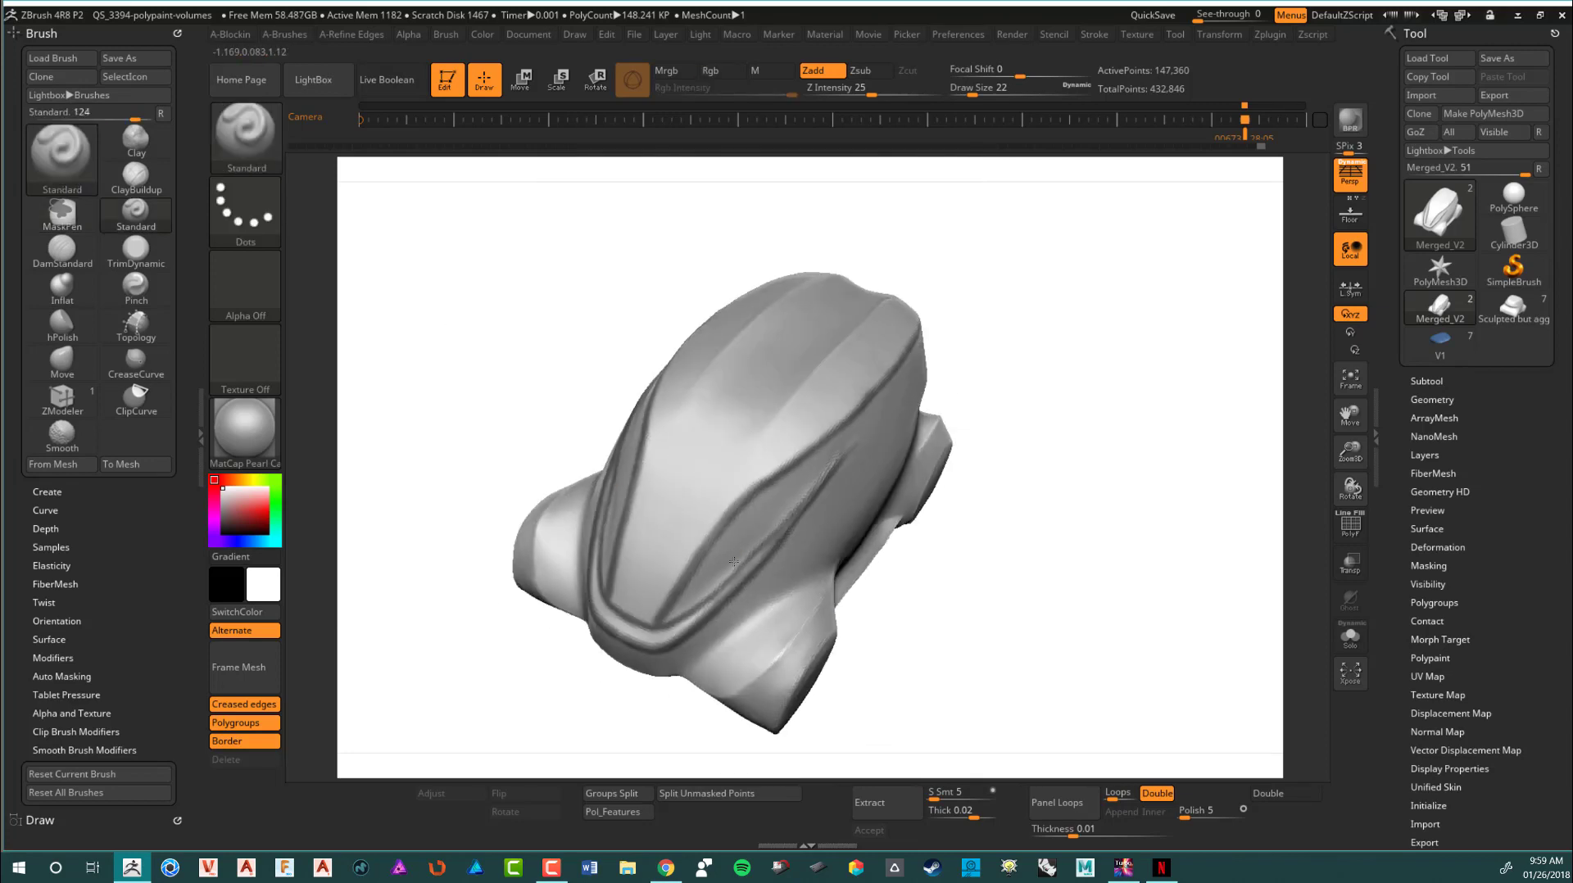
drag(734, 562, 658, 648)
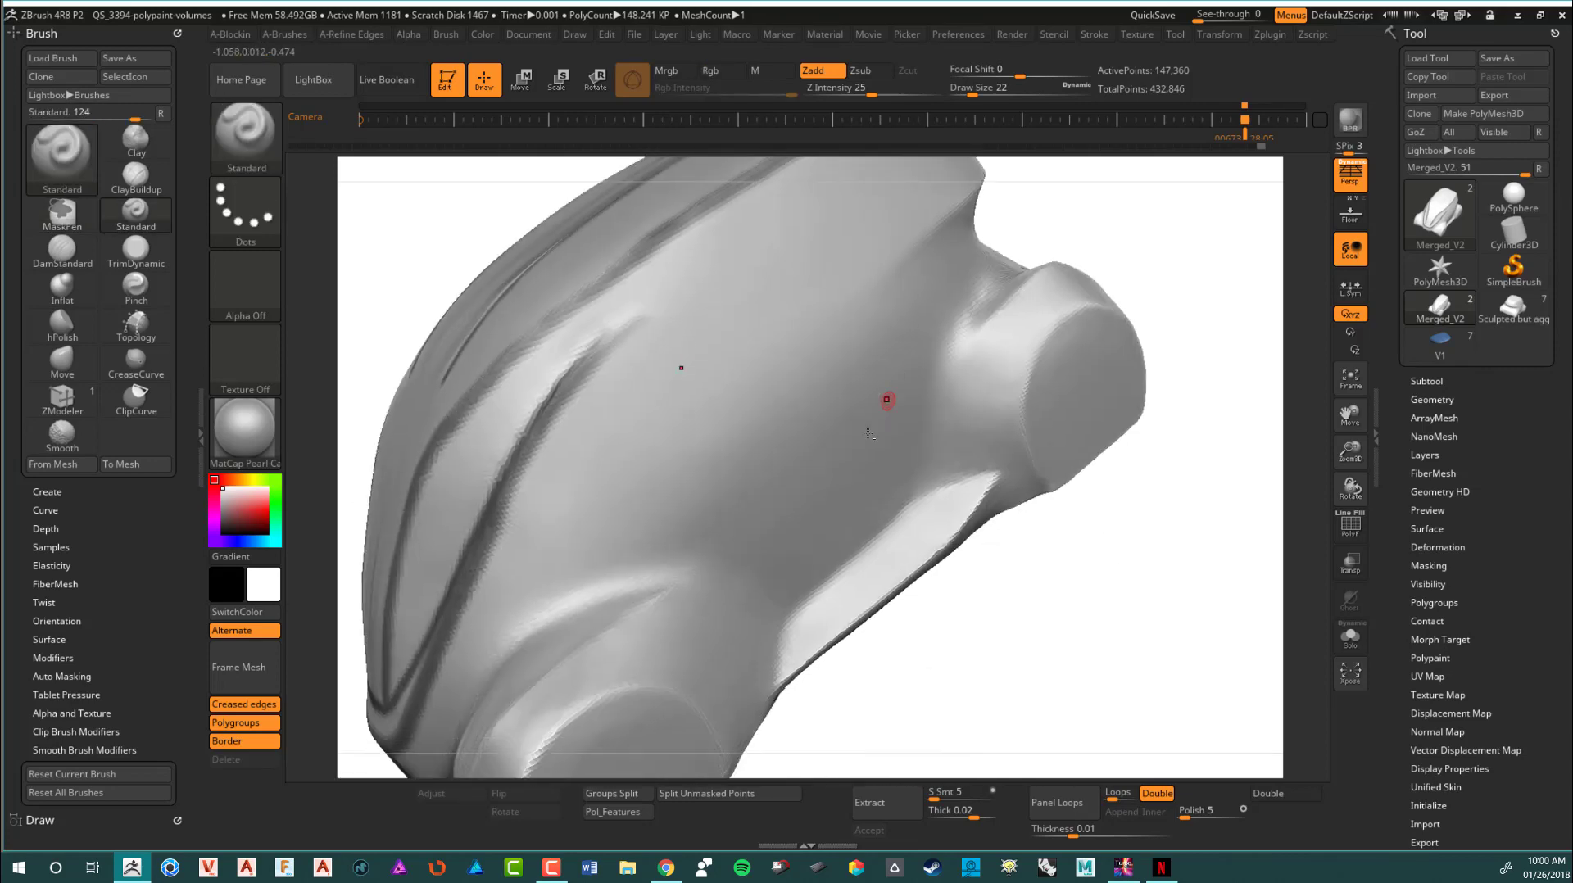
Turn the body to the front wheel area and side wheel arch for the lower mask lines
drag(883, 402, 801, 335)
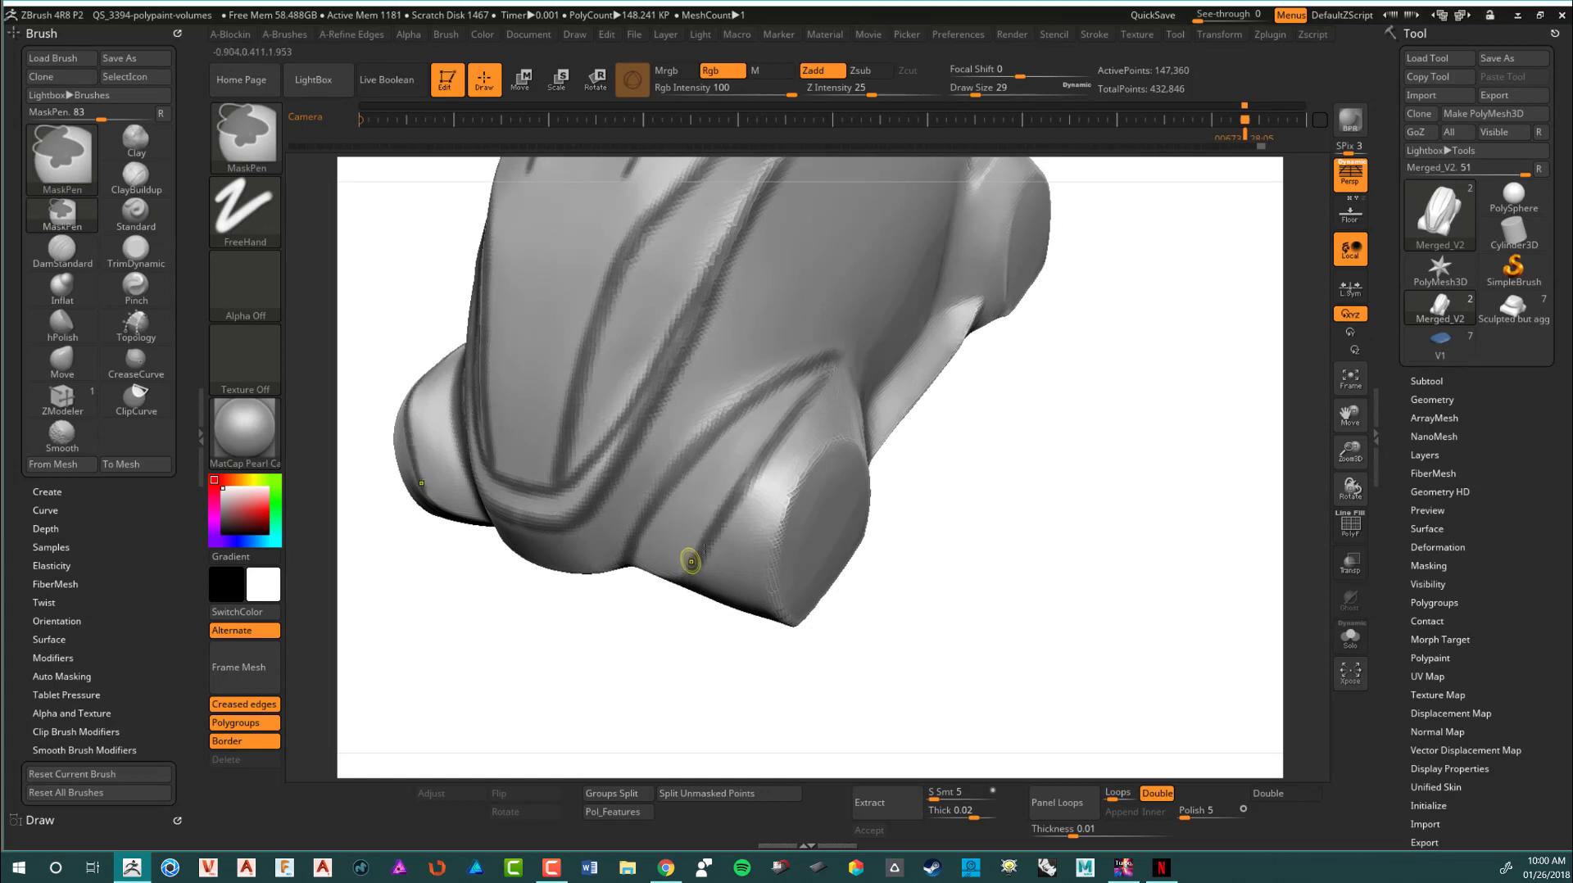
drag(691, 561, 912, 512)
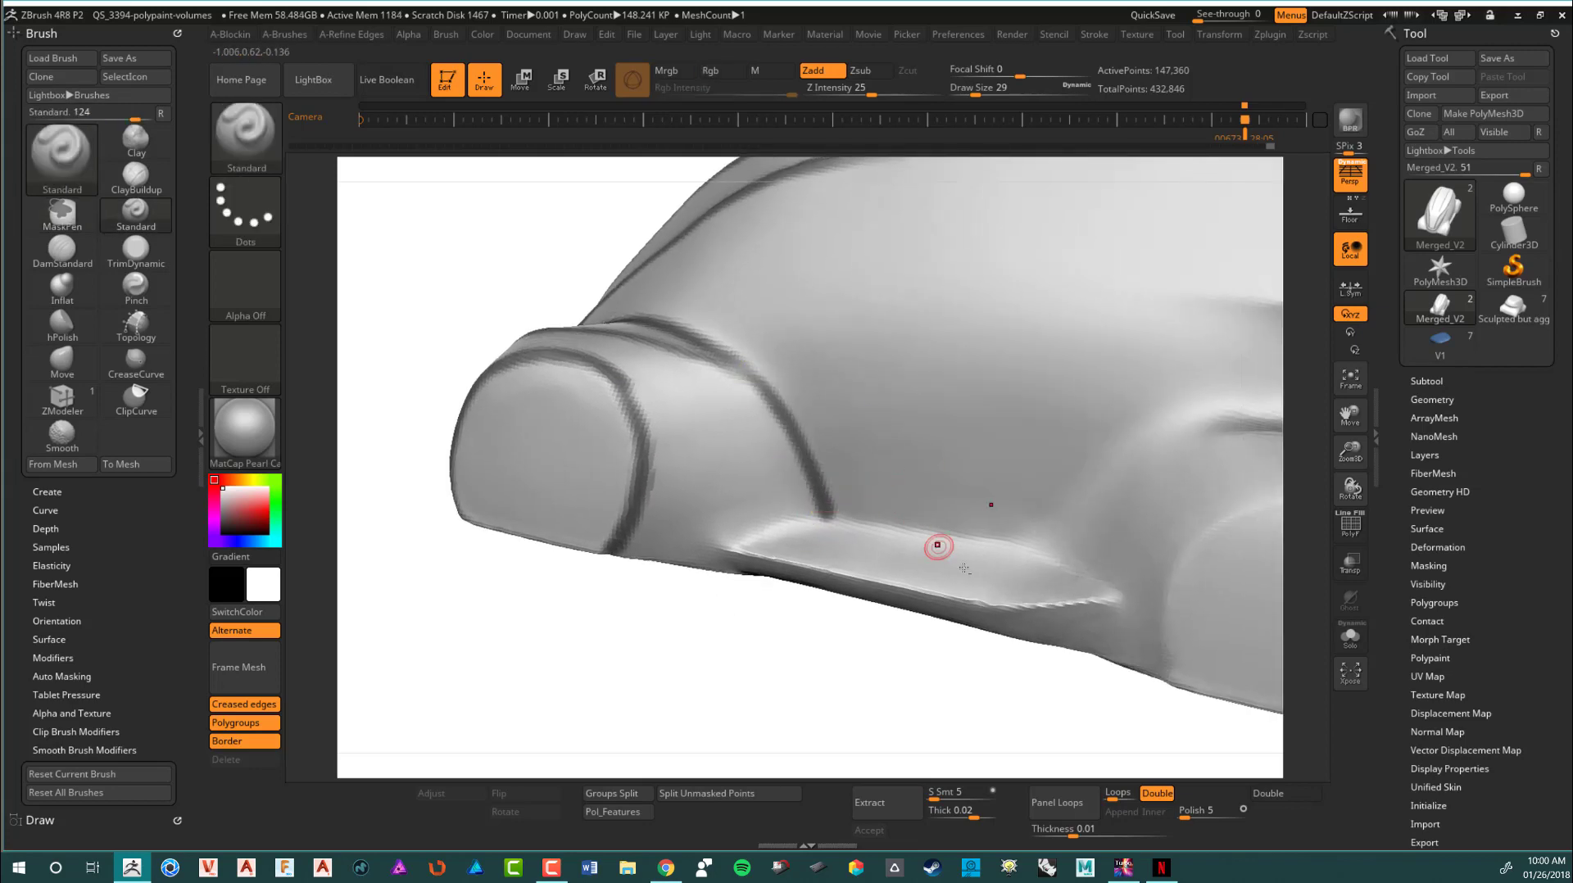
drag(937, 546, 742, 607)
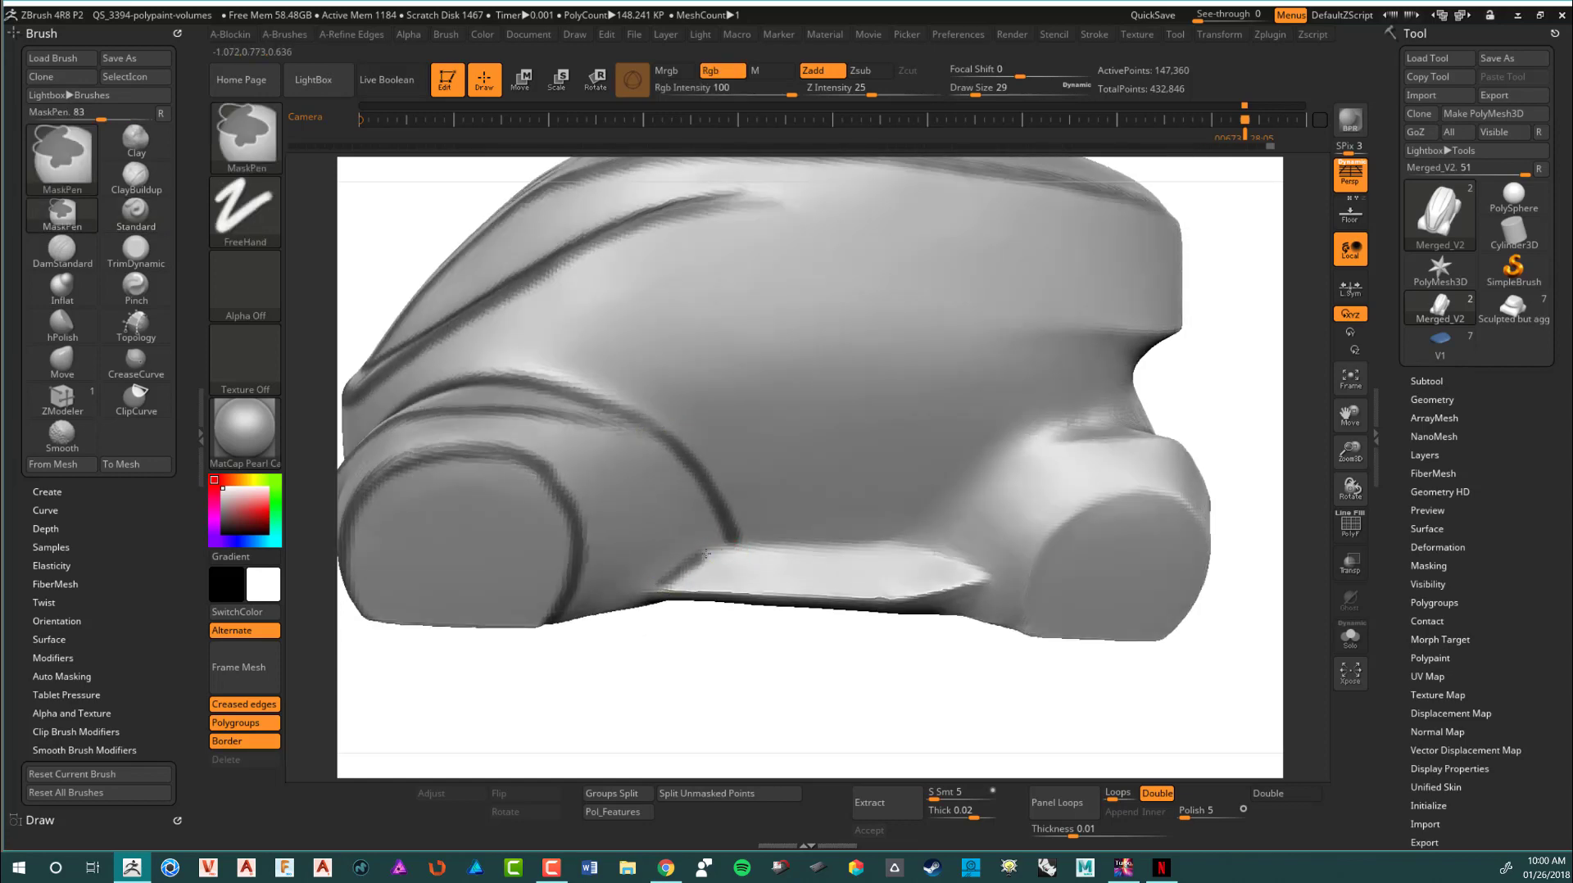
drag(712, 547, 988, 570)
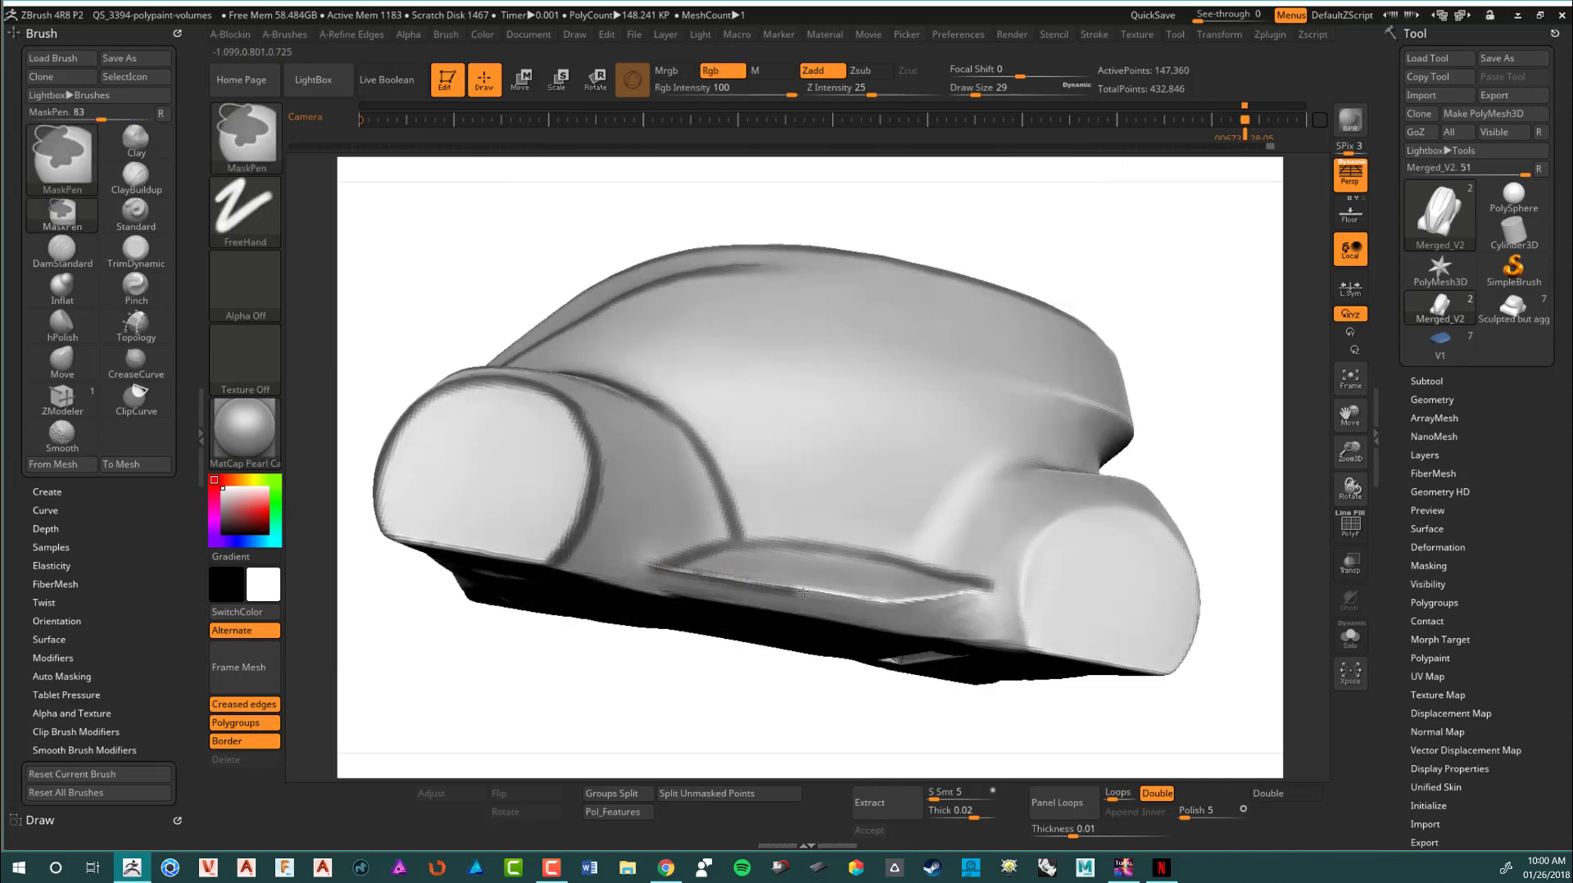
drag(793, 591, 983, 610)
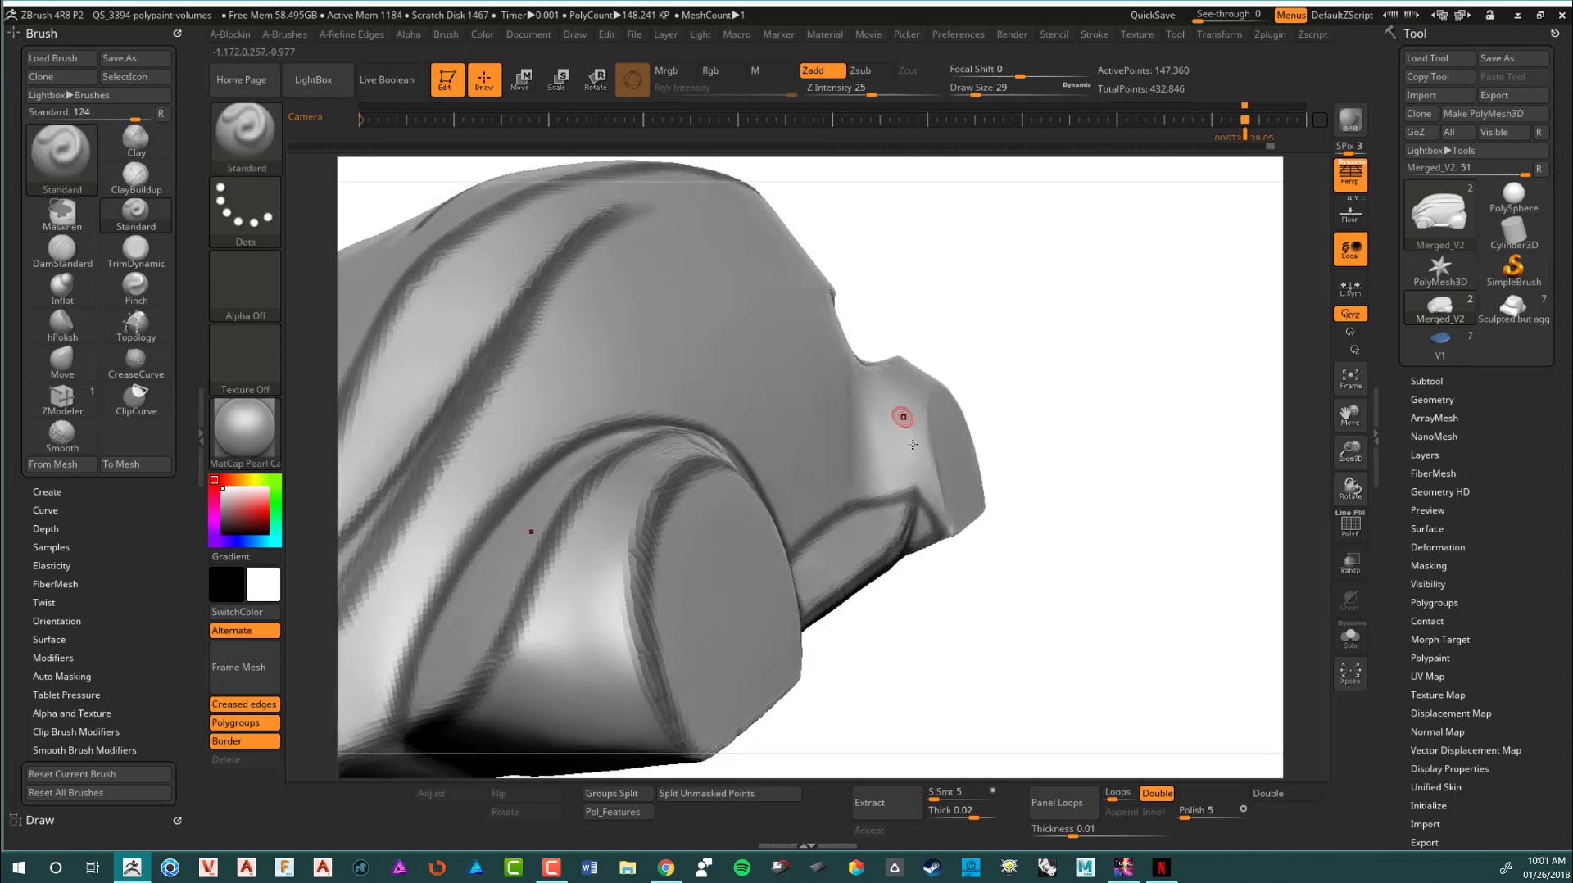
drag(901, 416, 937, 534)
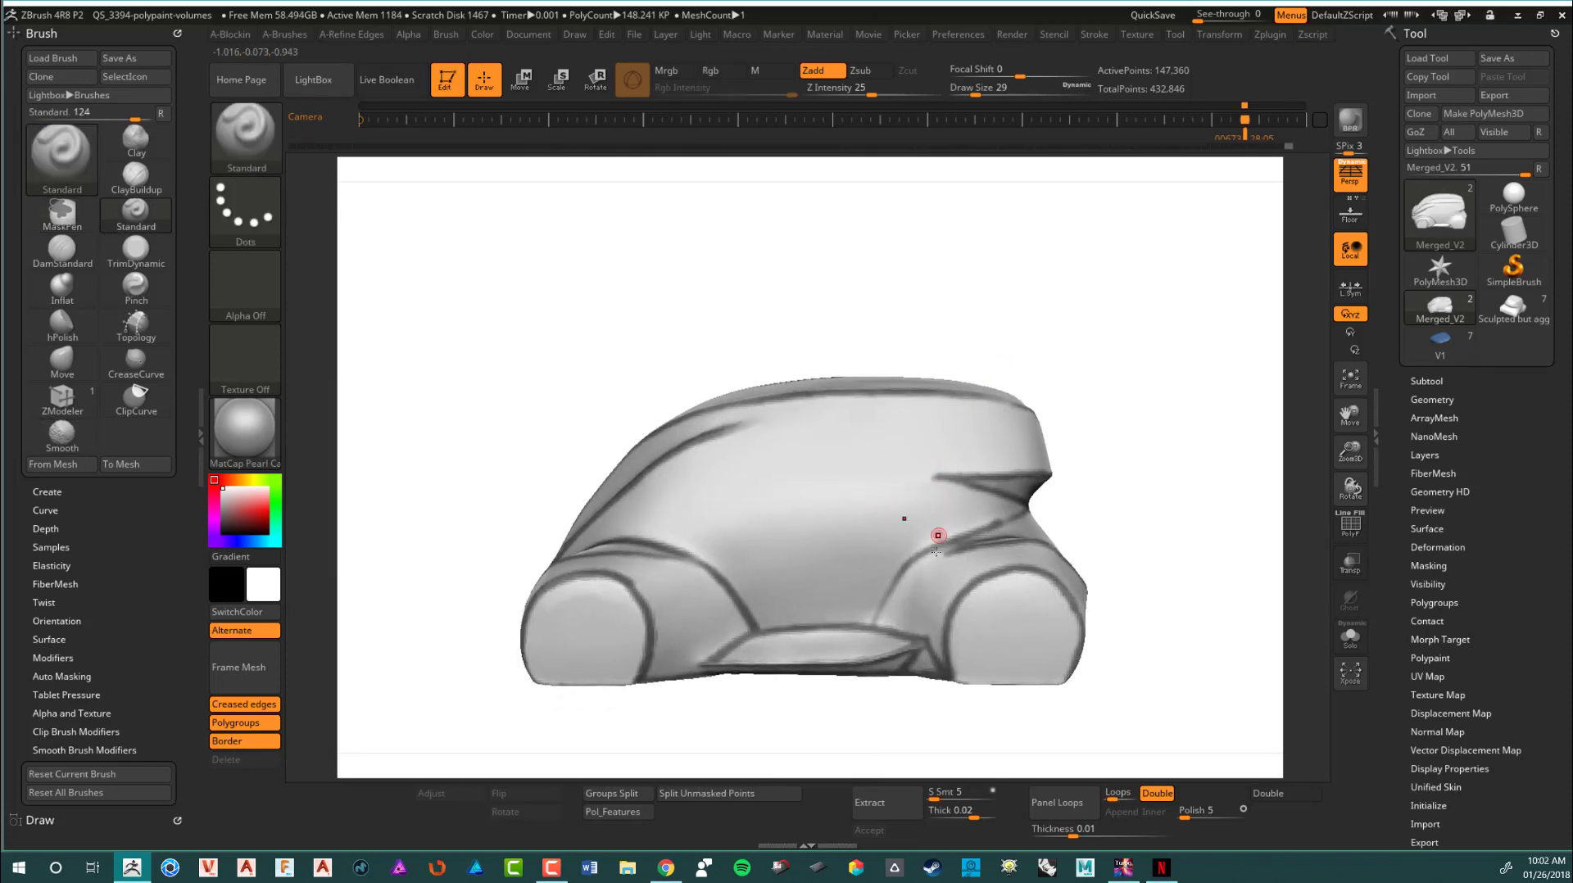
drag(937, 534, 775, 509)
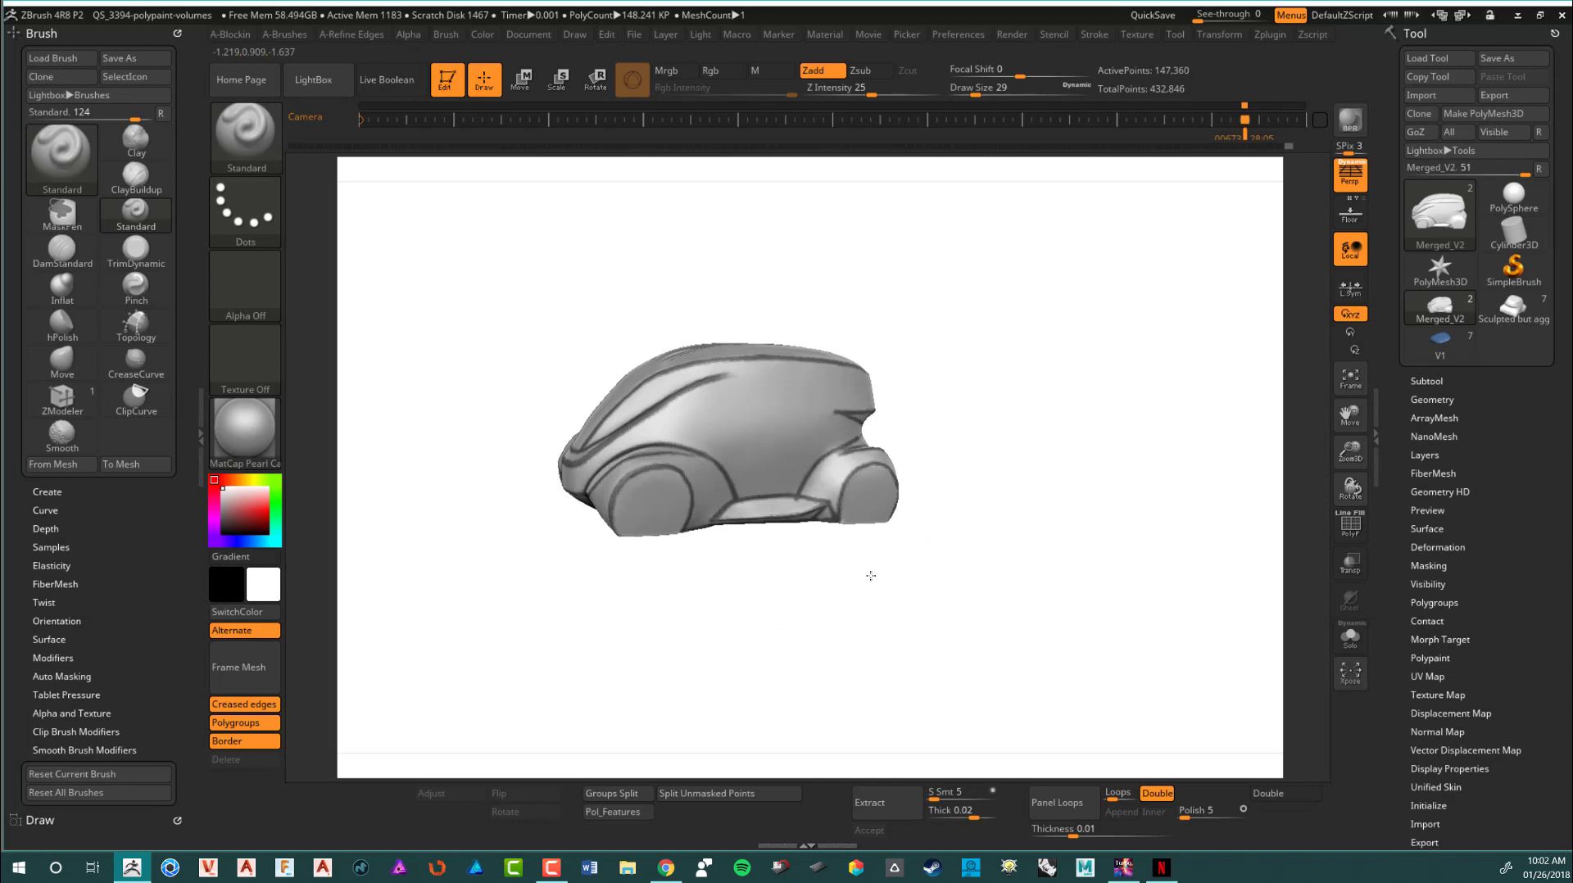
drag(870, 575, 852, 563)
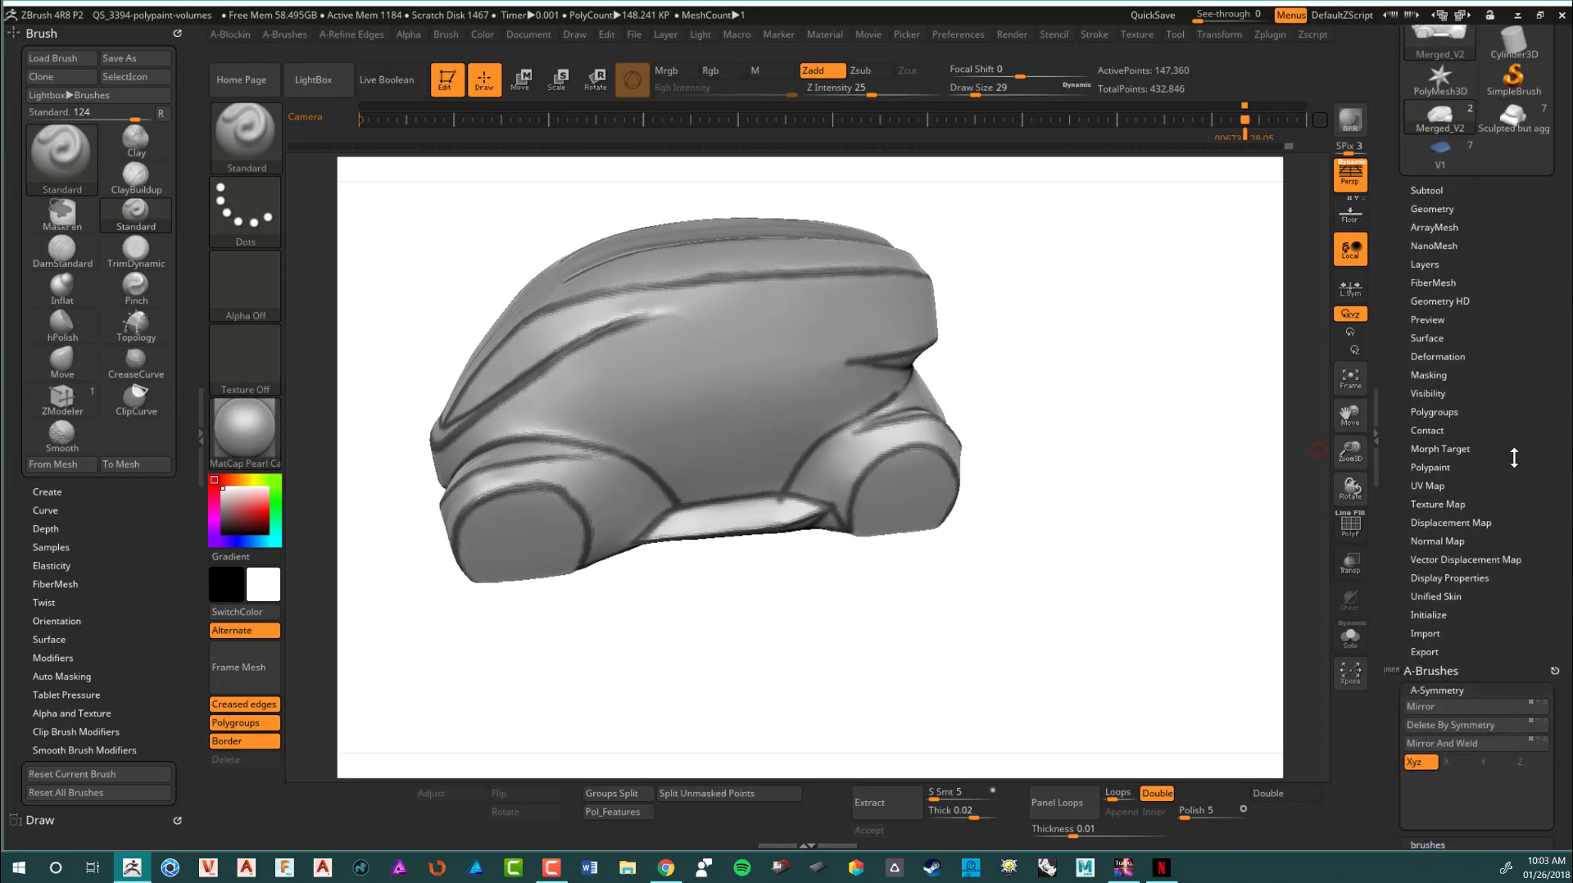
Group the masked lines into their own polygroup and show the polygroup wireframe (PolyF)
click(1433, 400)
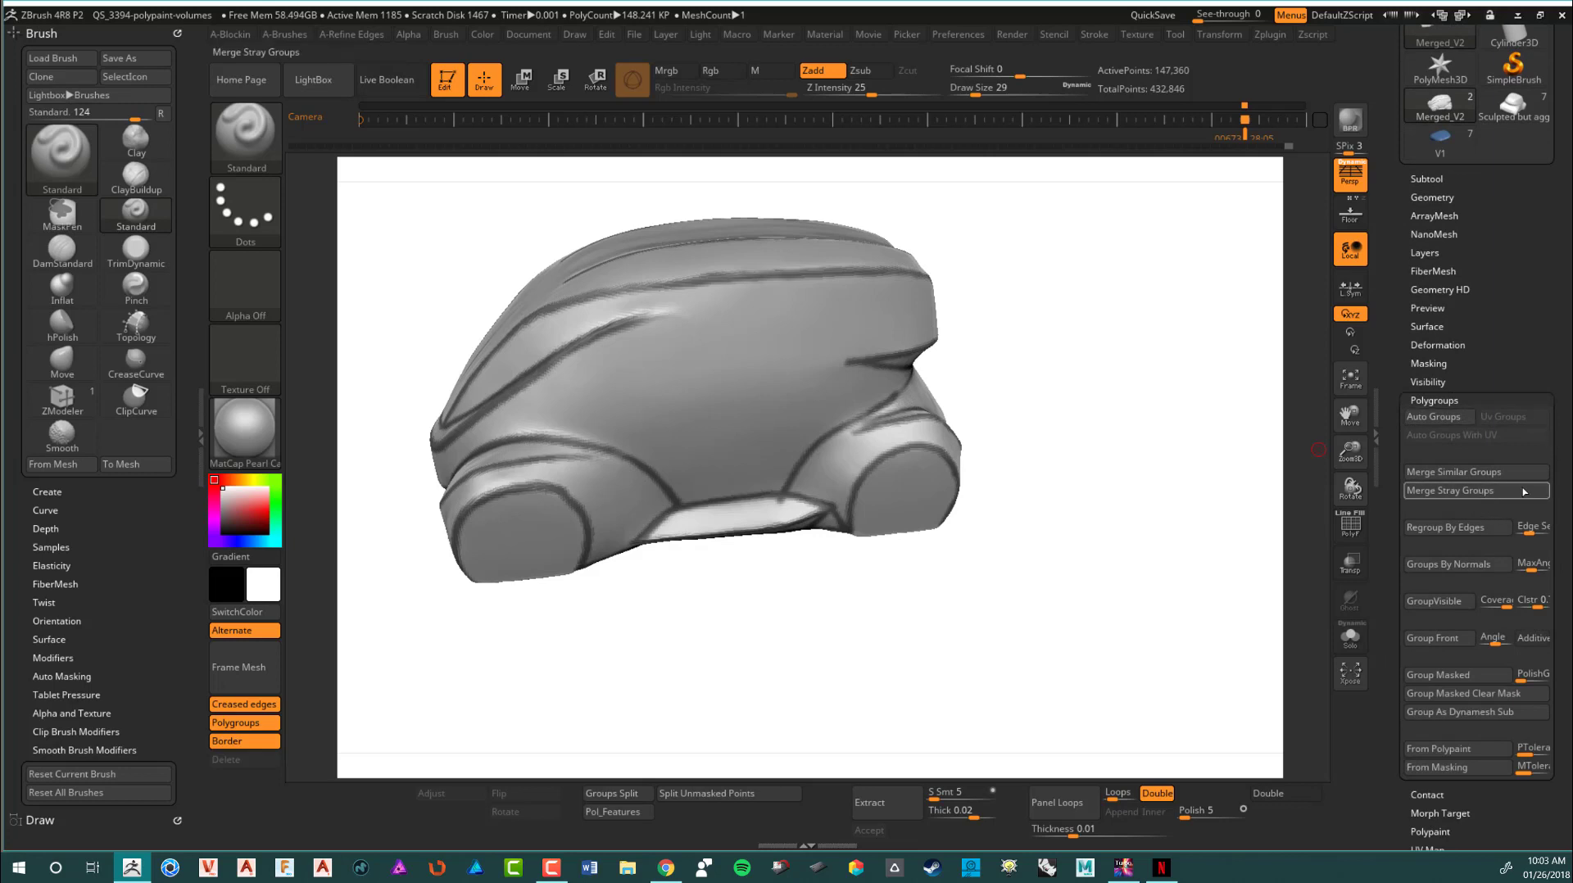
scroll(down, 3)
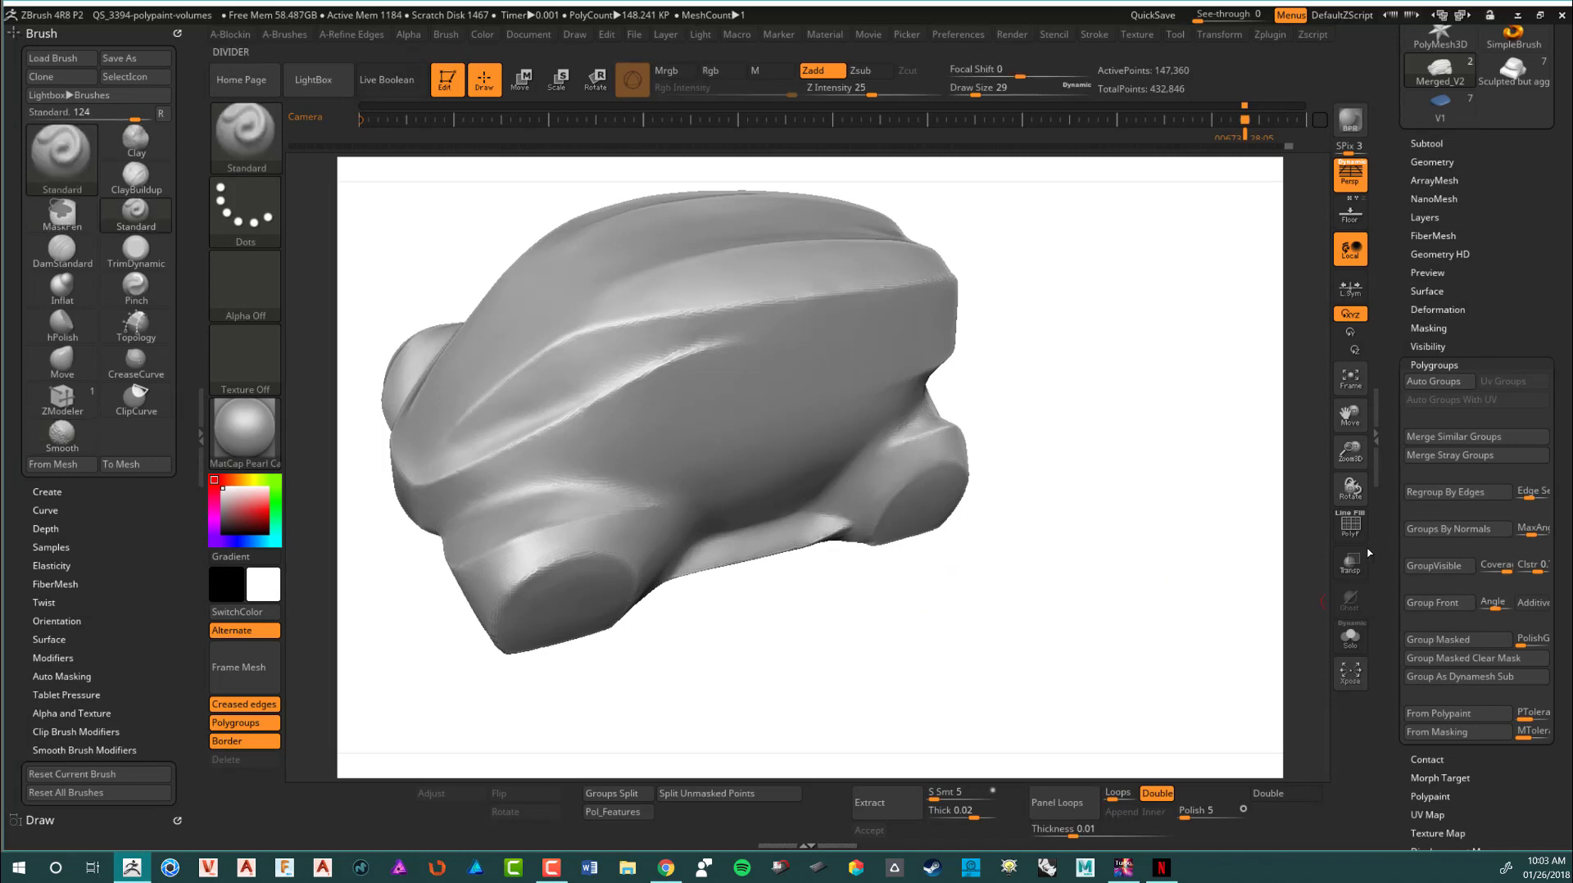
click(1350, 525)
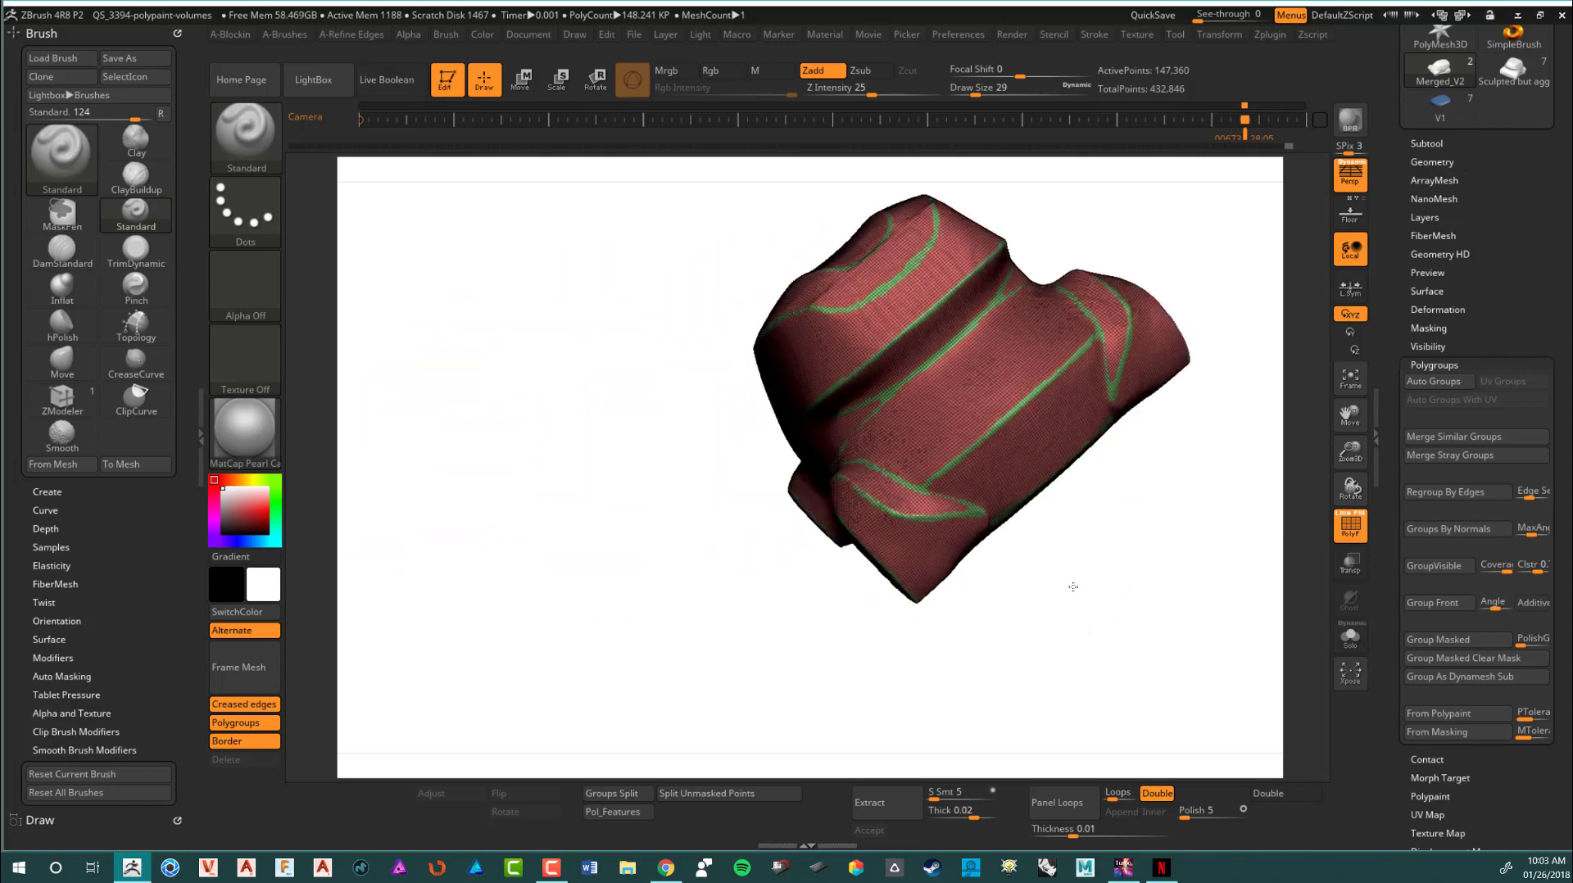
Orbit the body to a side view where the main polygroup is hidden, leaving only the line strips
drag(1073, 587, 1144, 442)
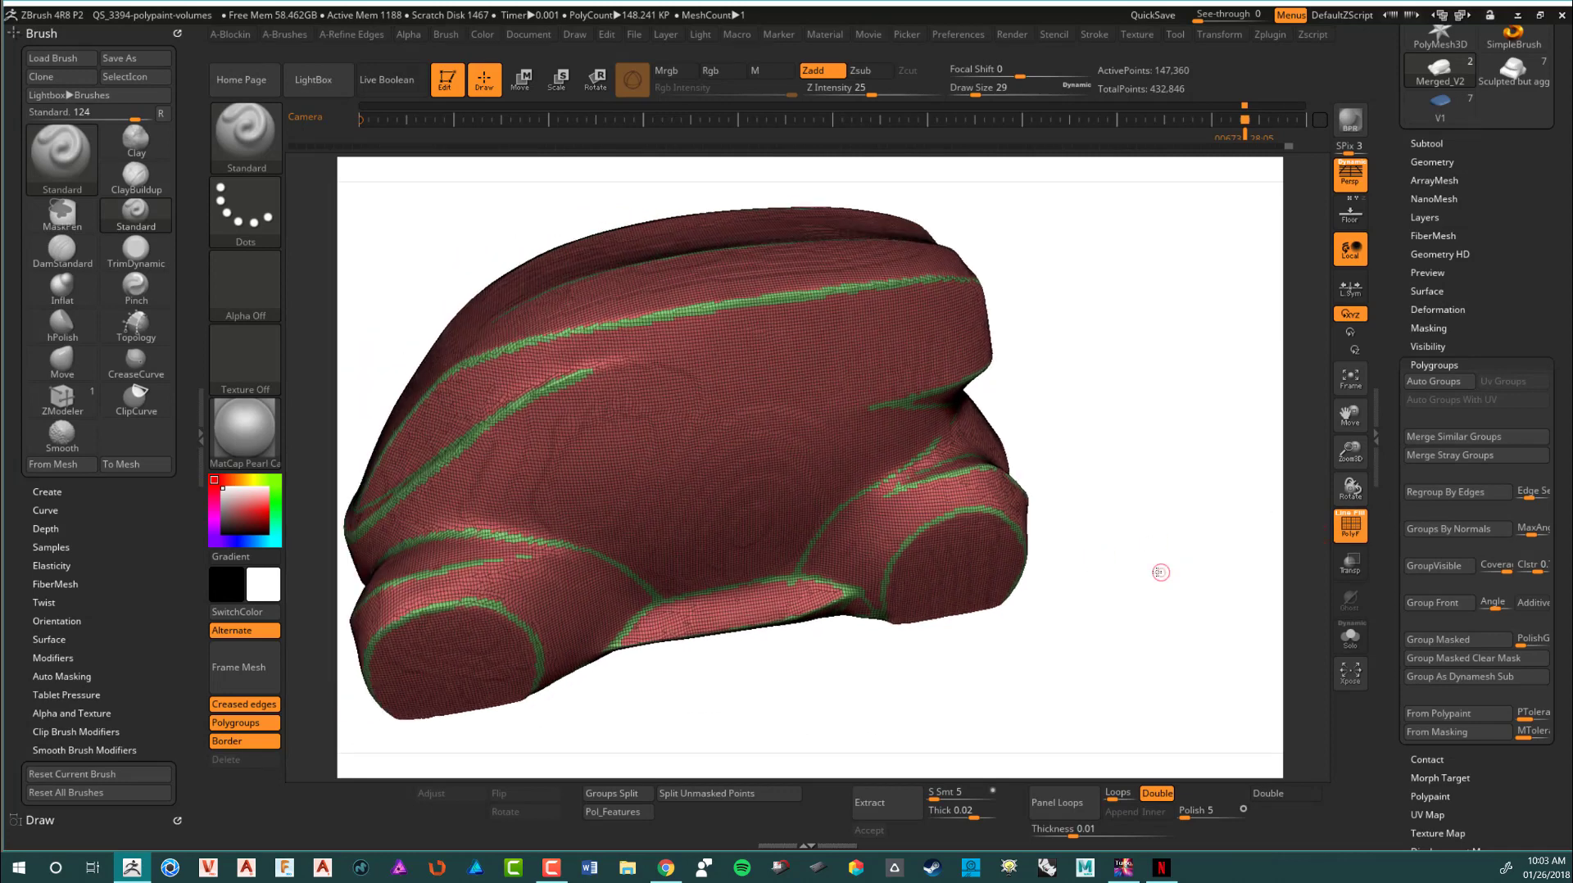
drag(1159, 572, 906, 509)
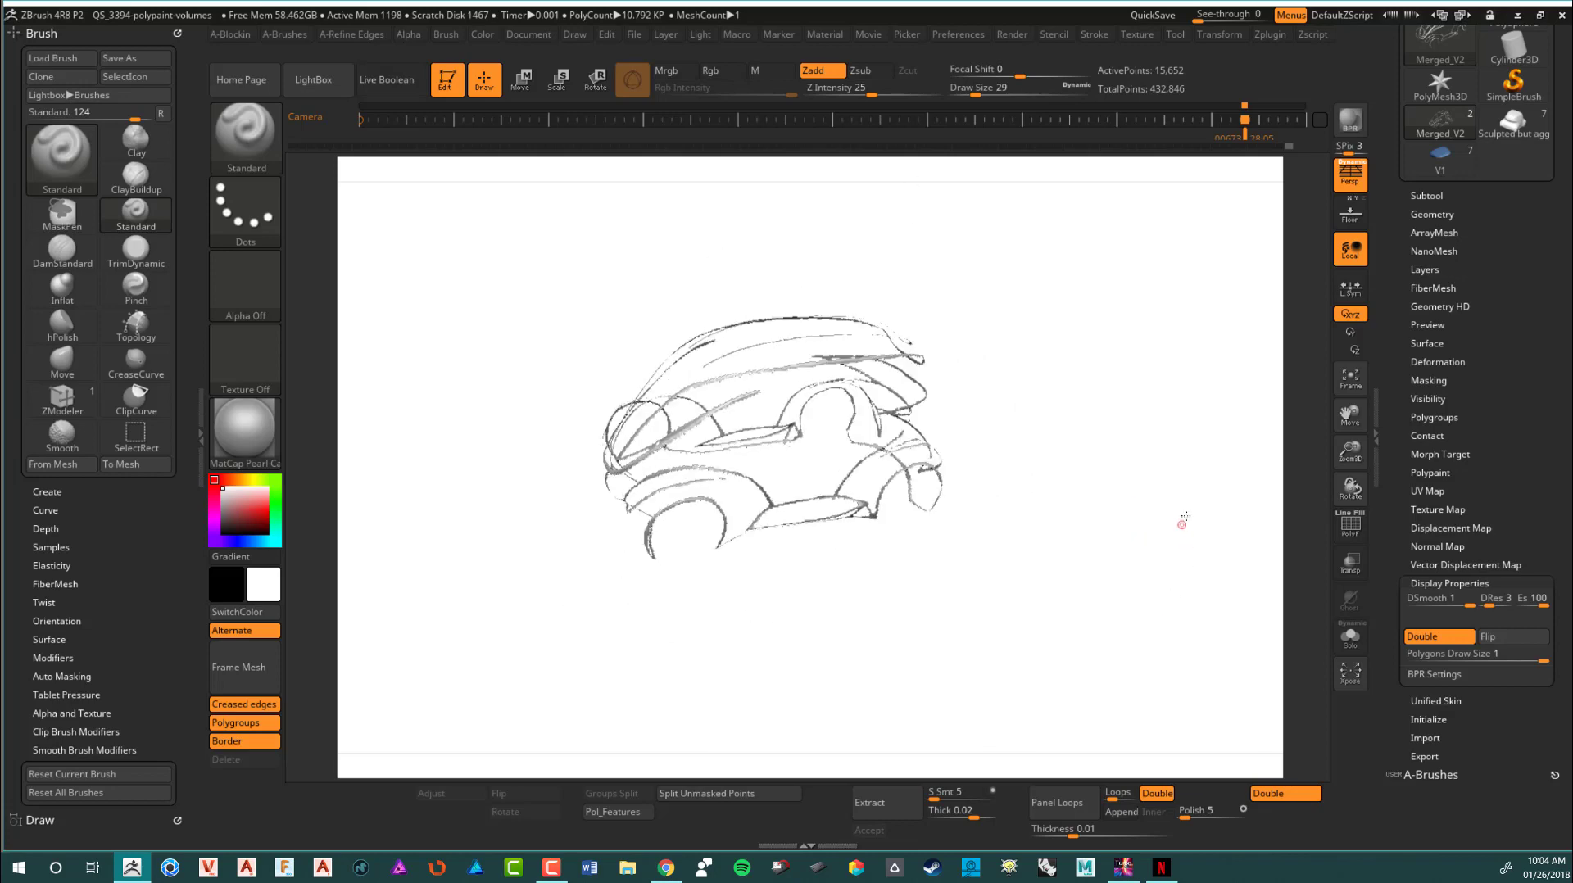
drag(1183, 519, 1111, 548)
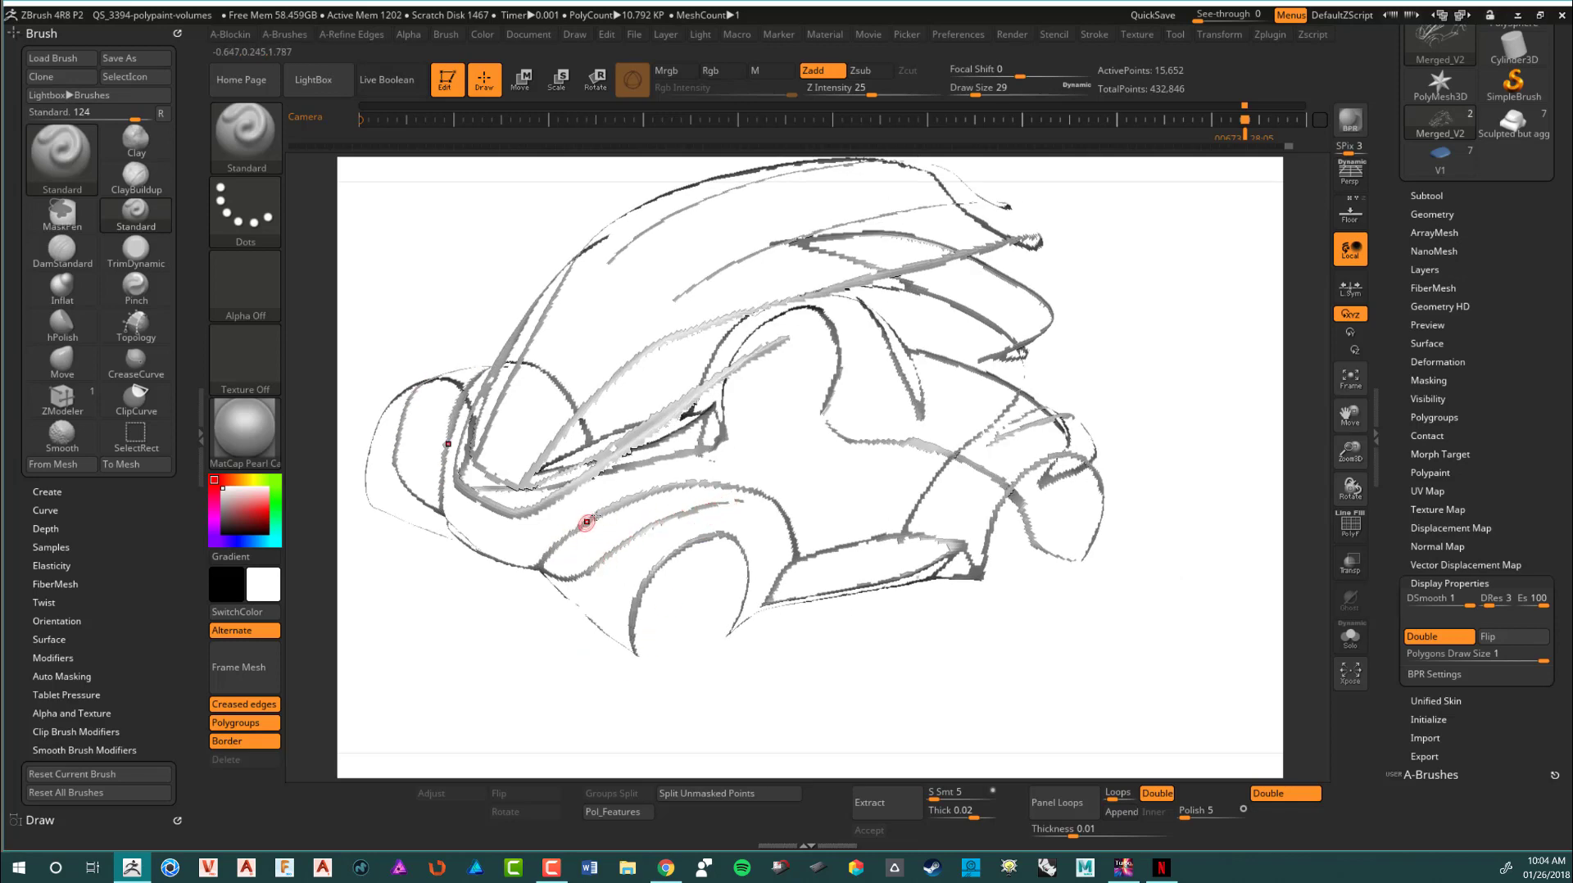
drag(586, 520, 720, 590)
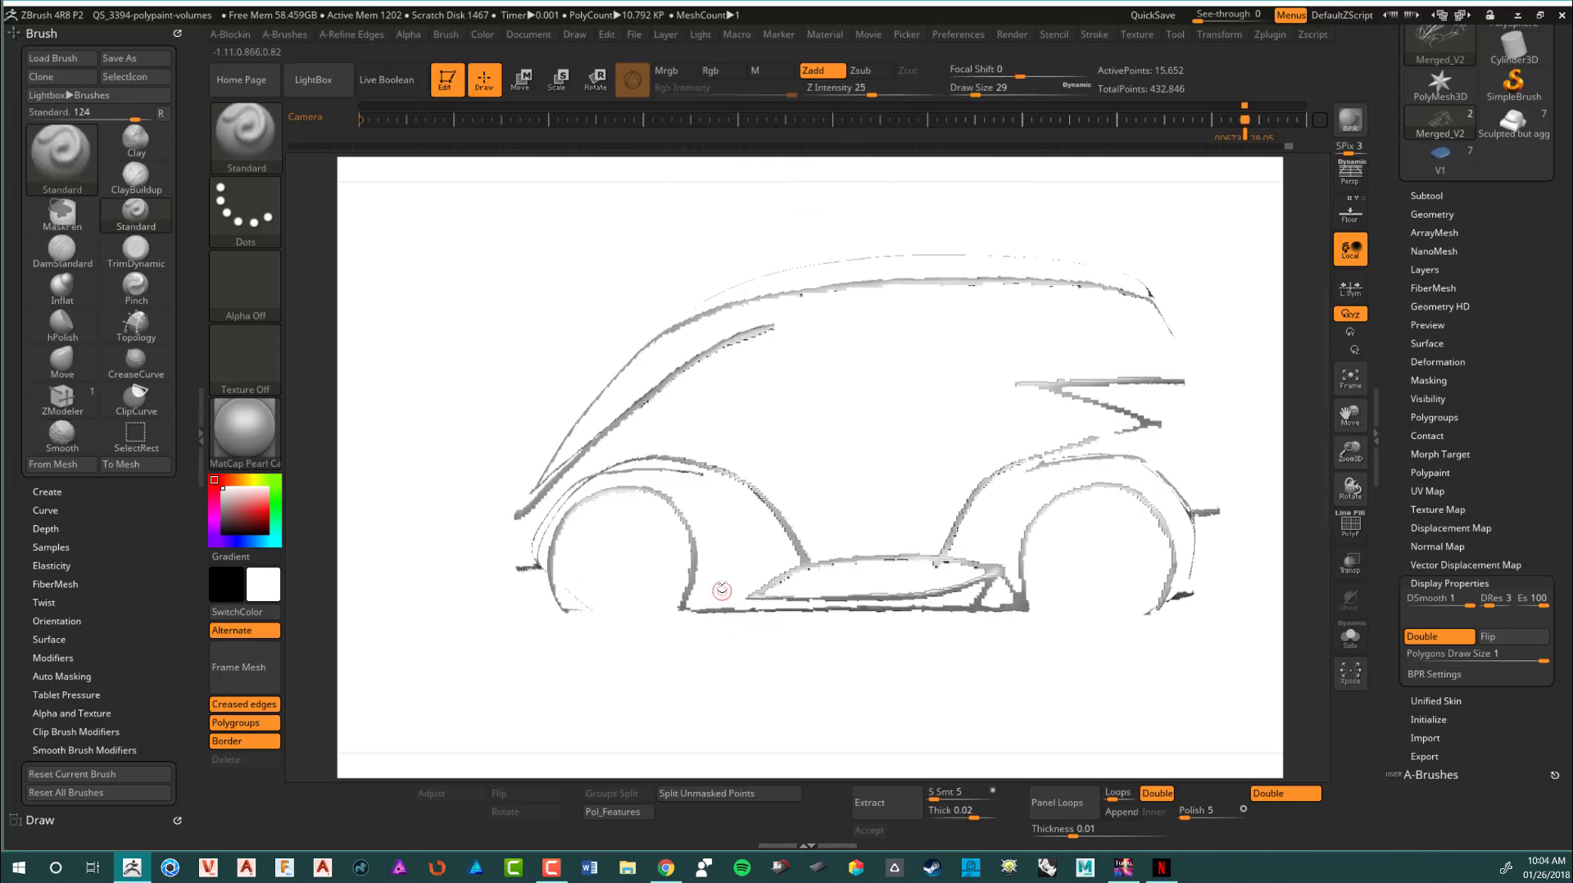
drag(723, 589, 685, 599)
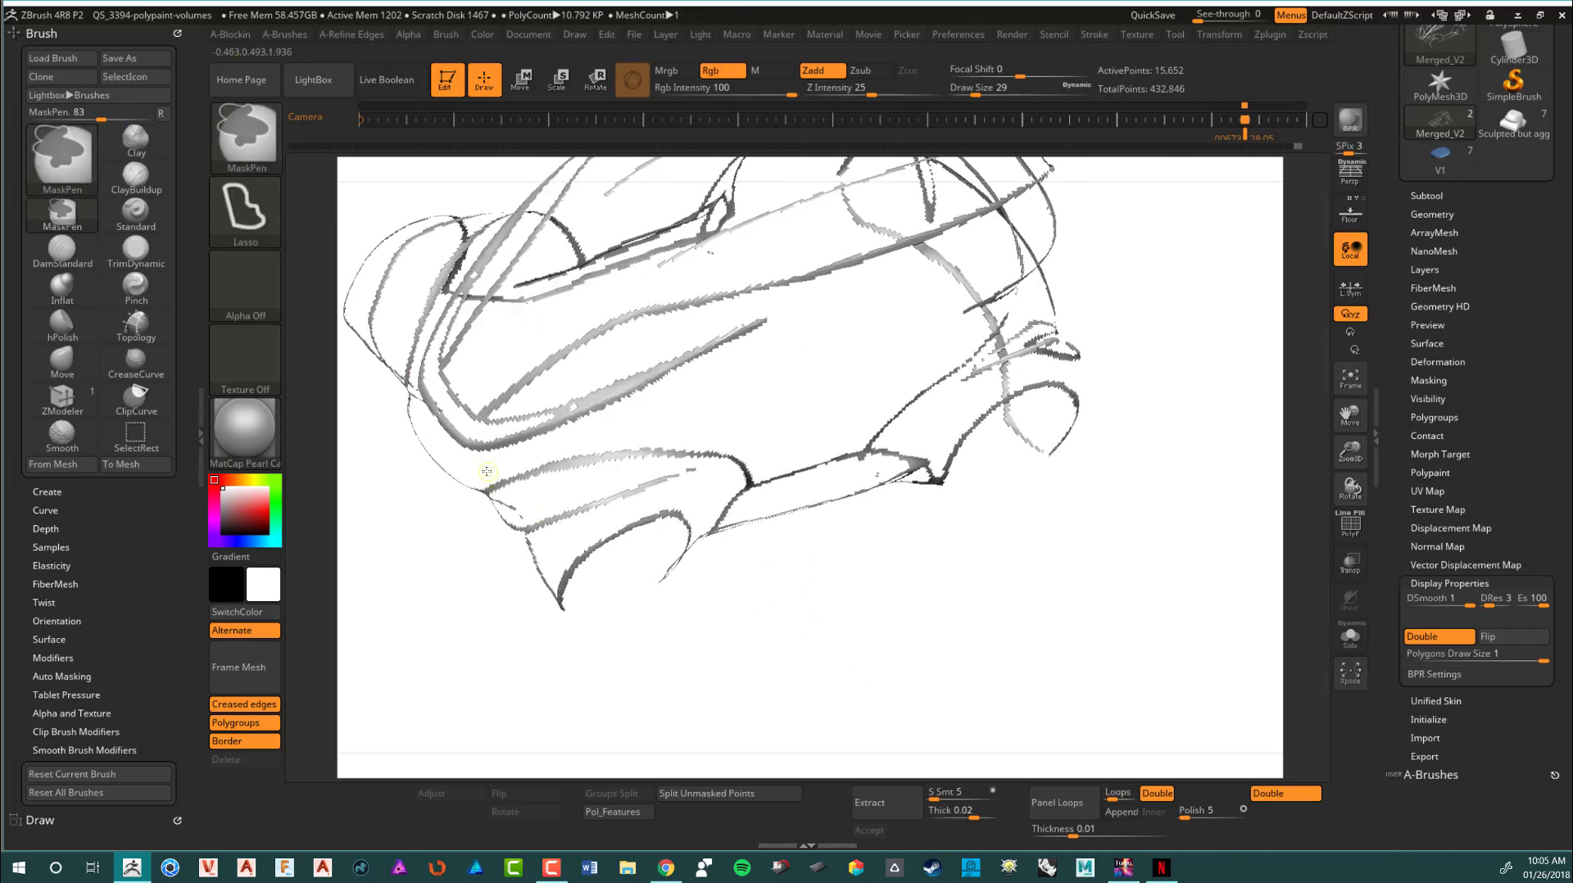
Orbit the character-line strips through side, three-quarter and front views while masking them
drag(487, 482, 737, 457)
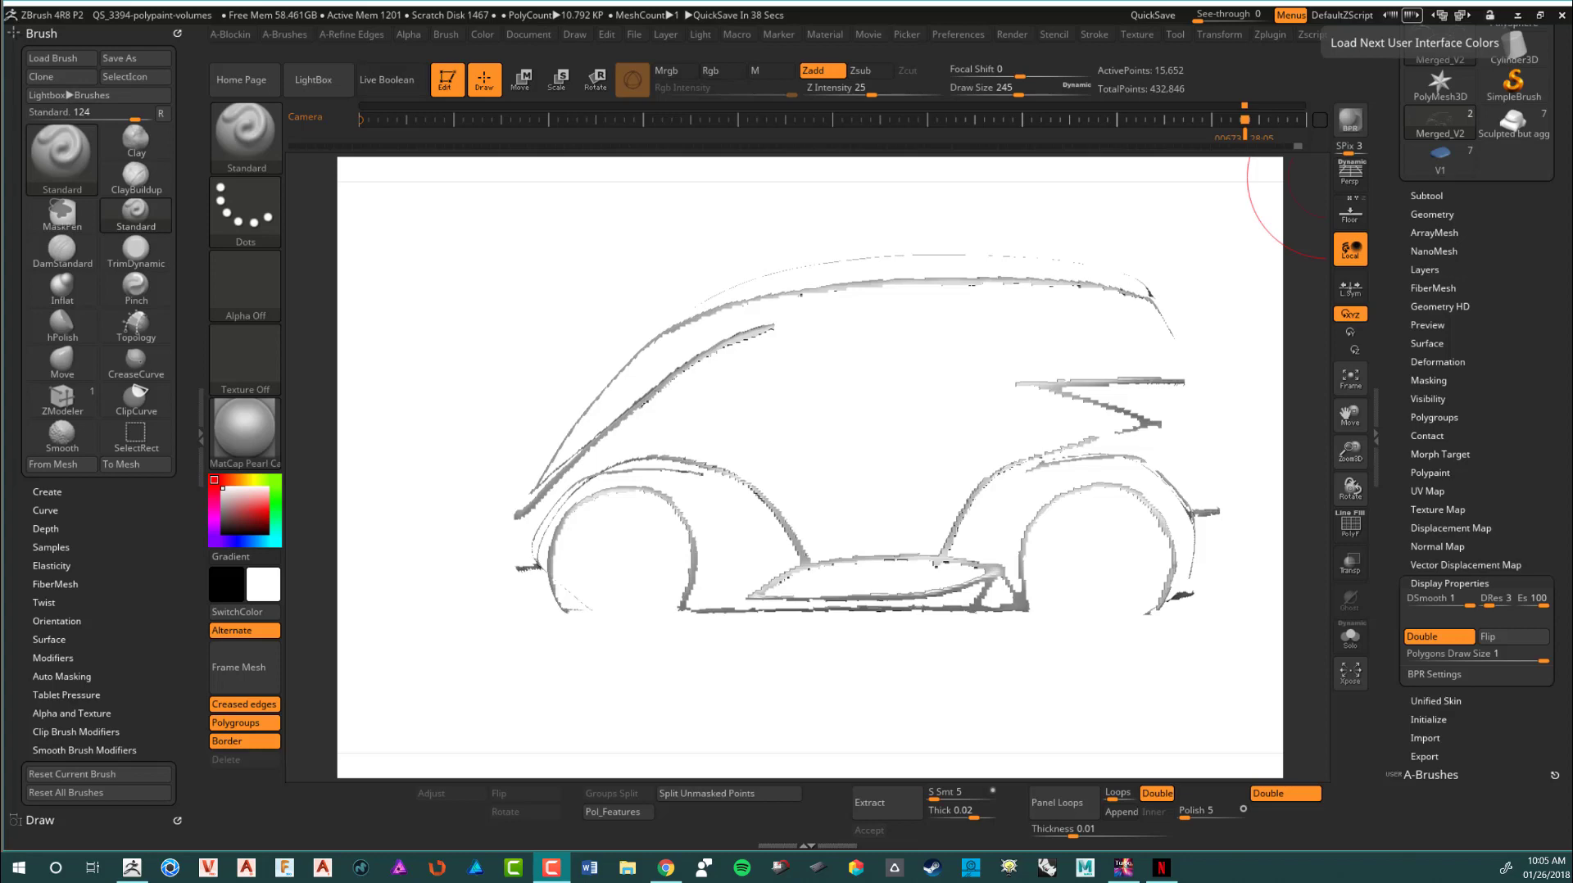
mouse_move(698, 434)
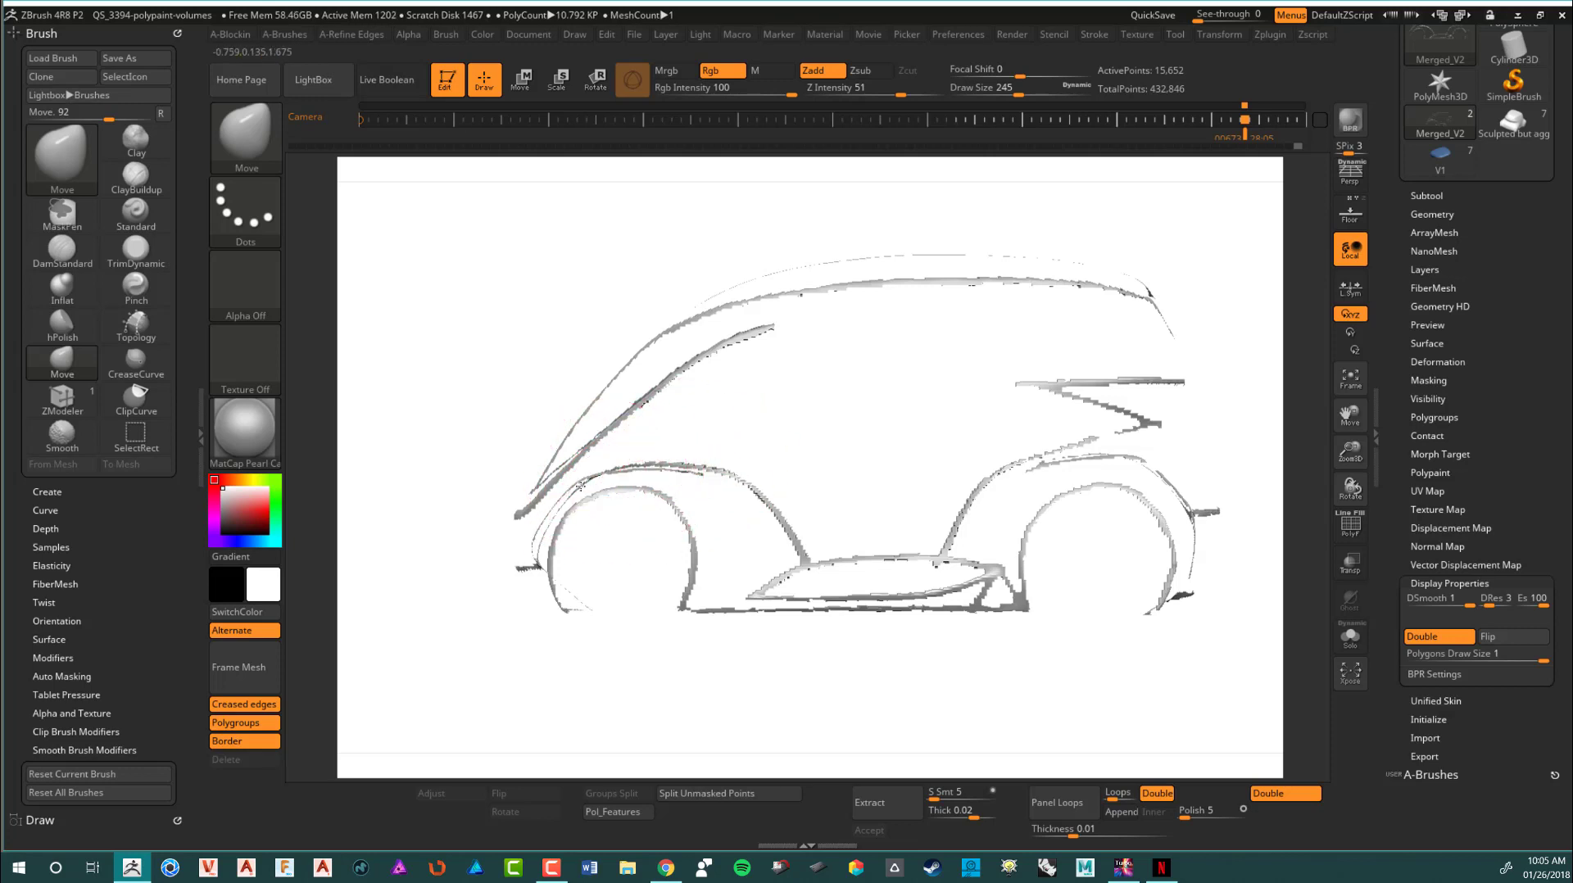
drag(606, 501, 742, 416)
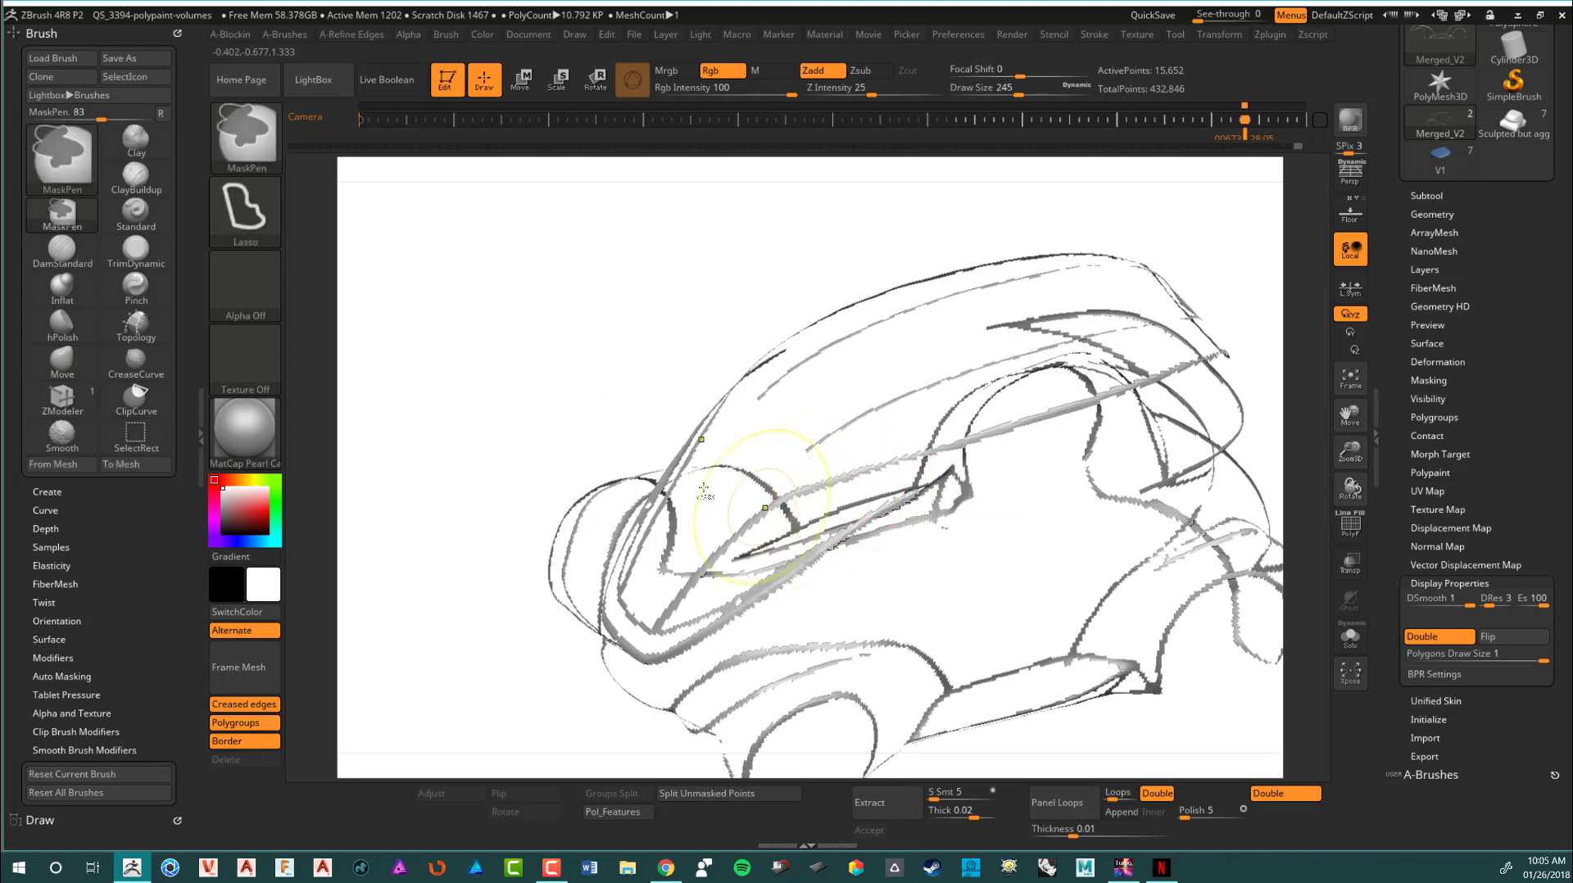
drag(703, 491, 918, 633)
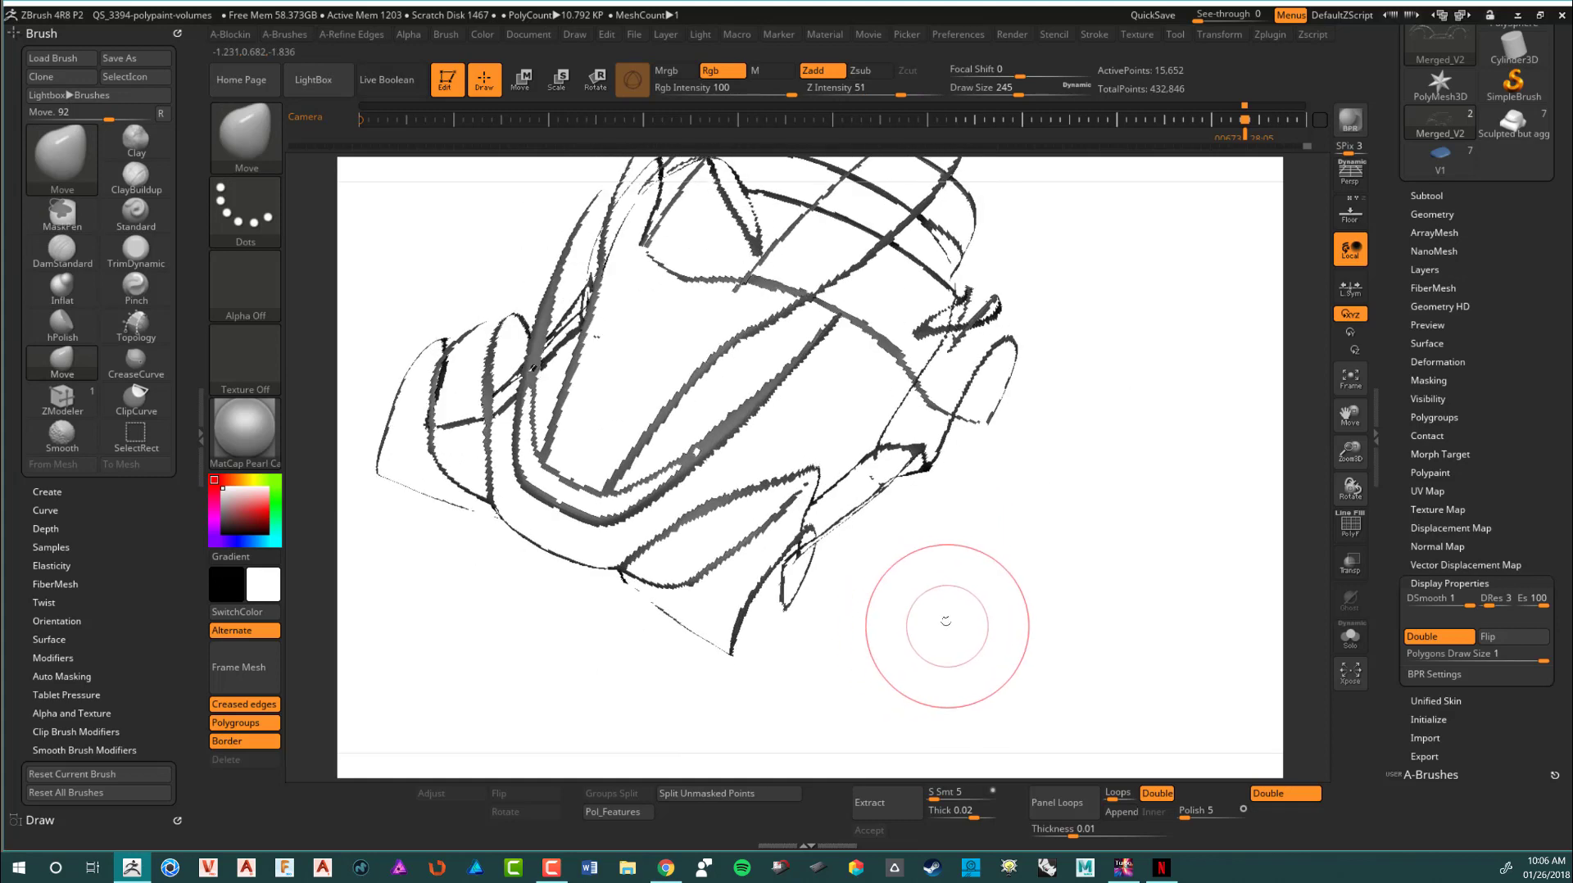
mouse_move(955, 609)
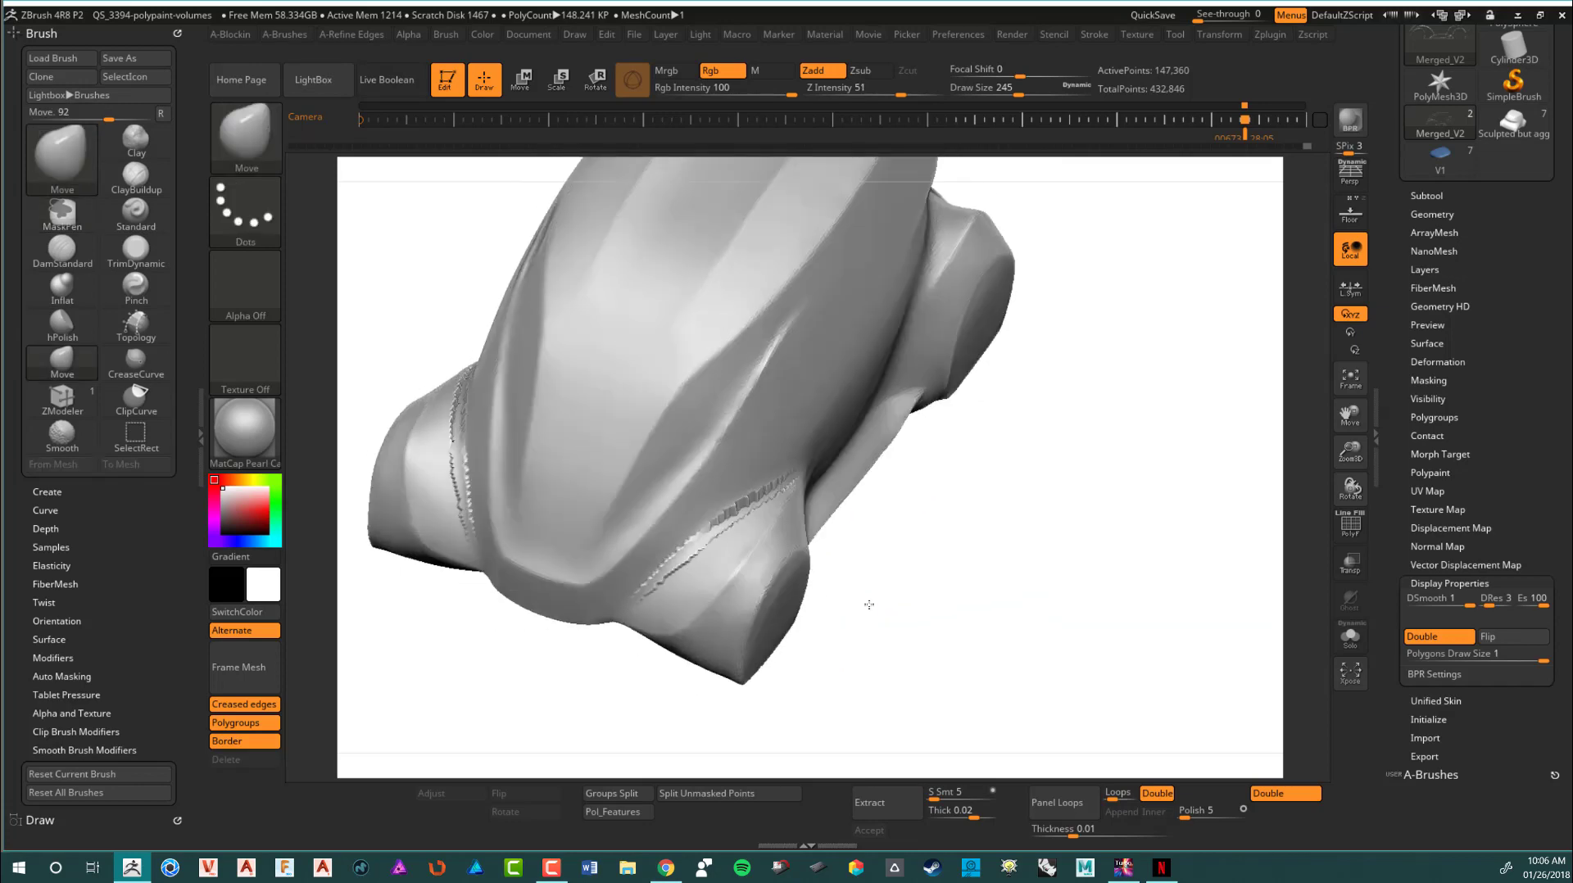
Orbit the restored full car body to a three-quarter view with the moved line smoothed in
drag(869, 604, 844, 631)
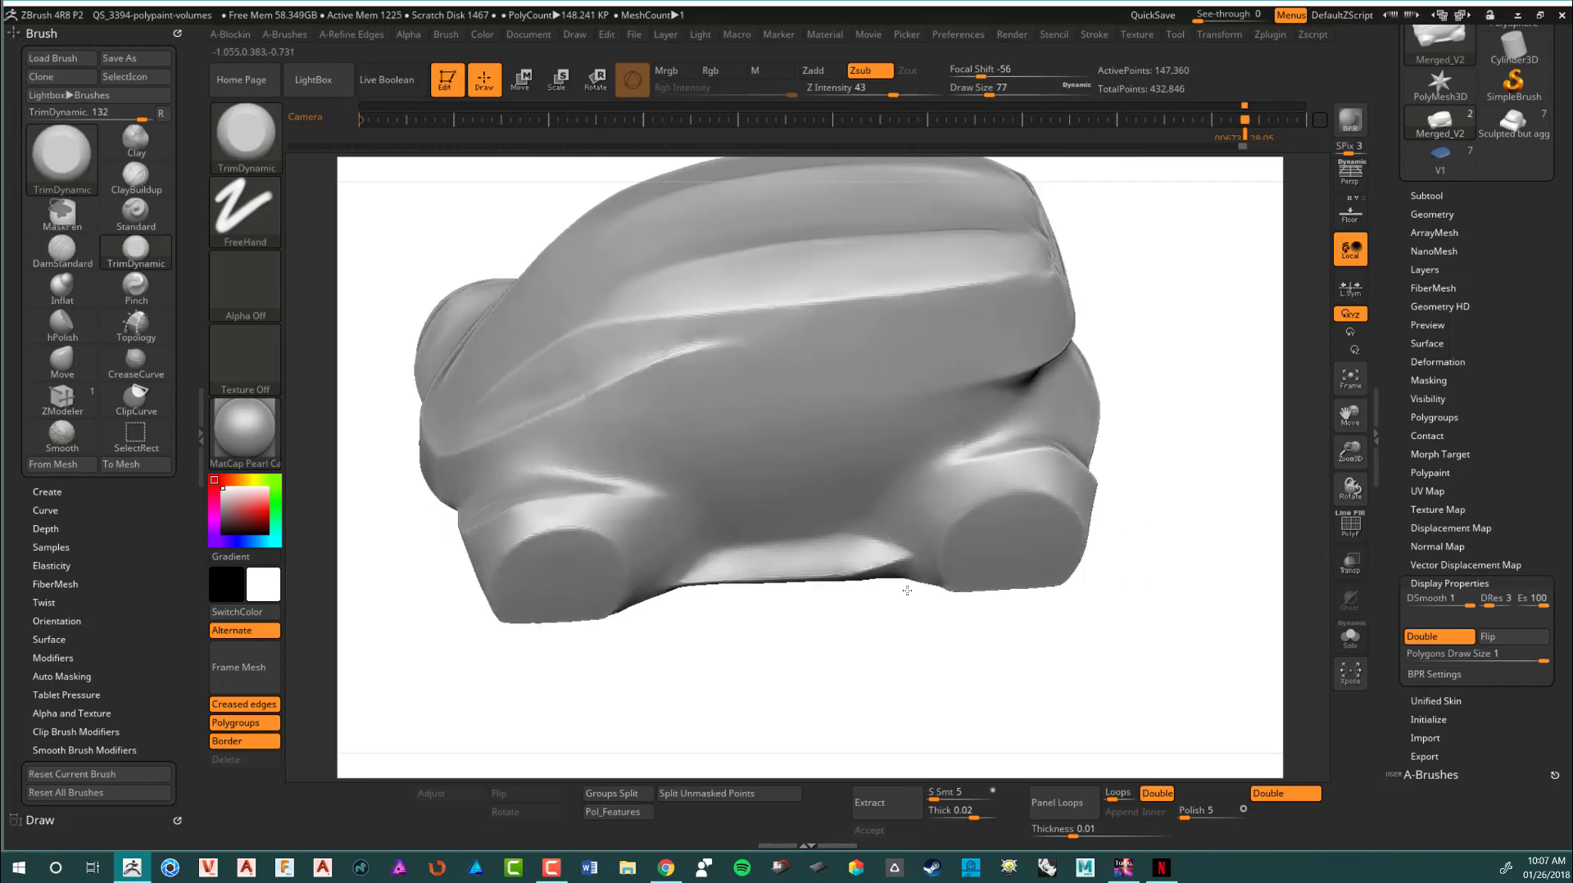
drag(908, 590, 685, 488)
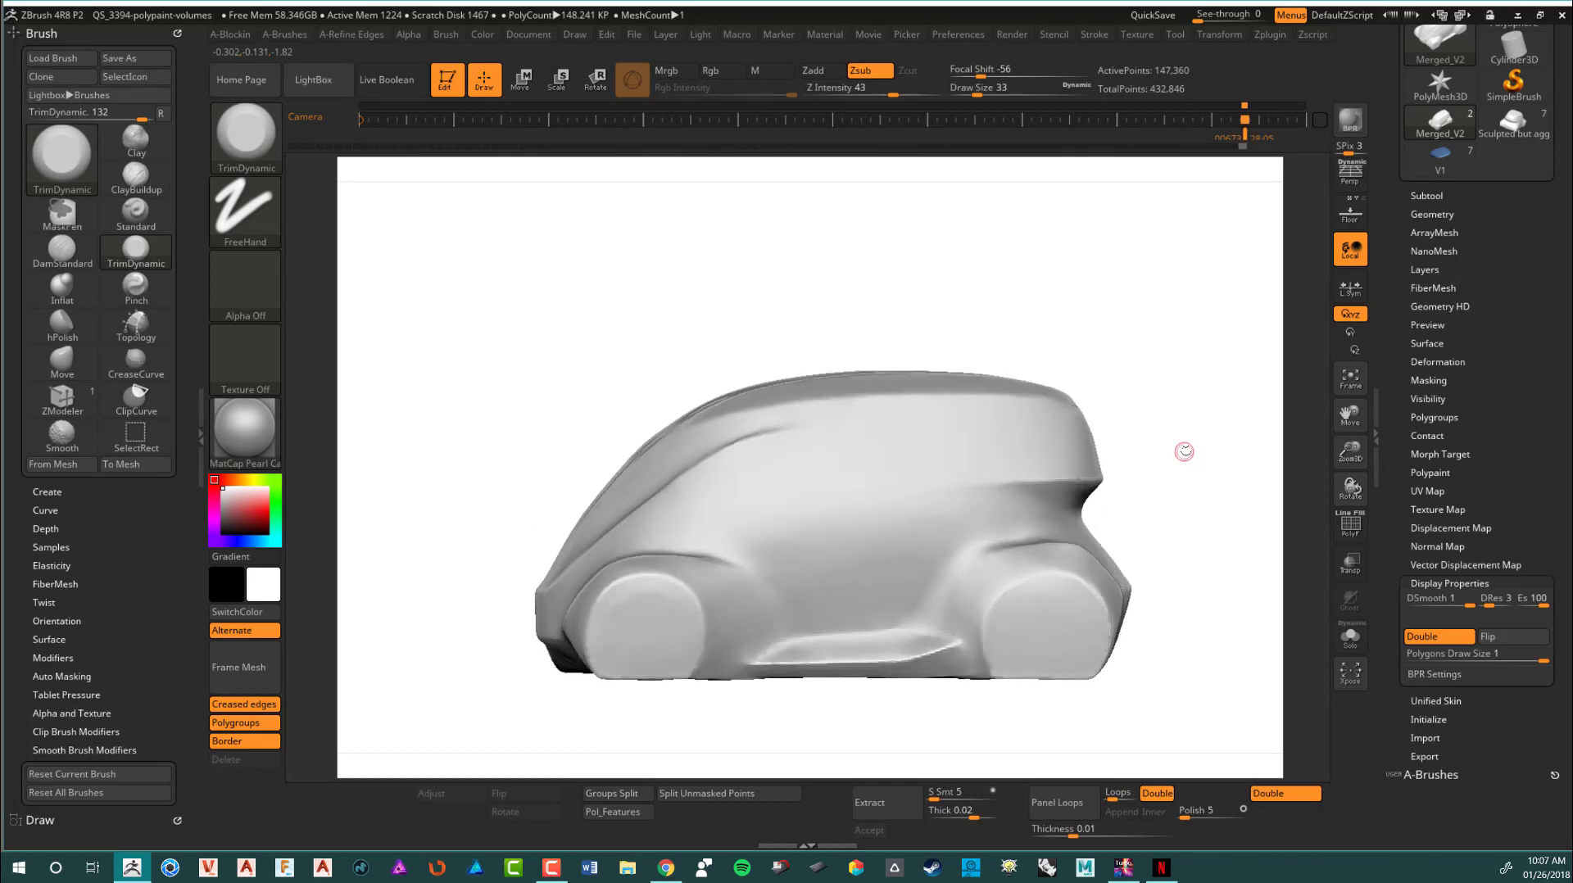
drag(1183, 452, 1194, 533)
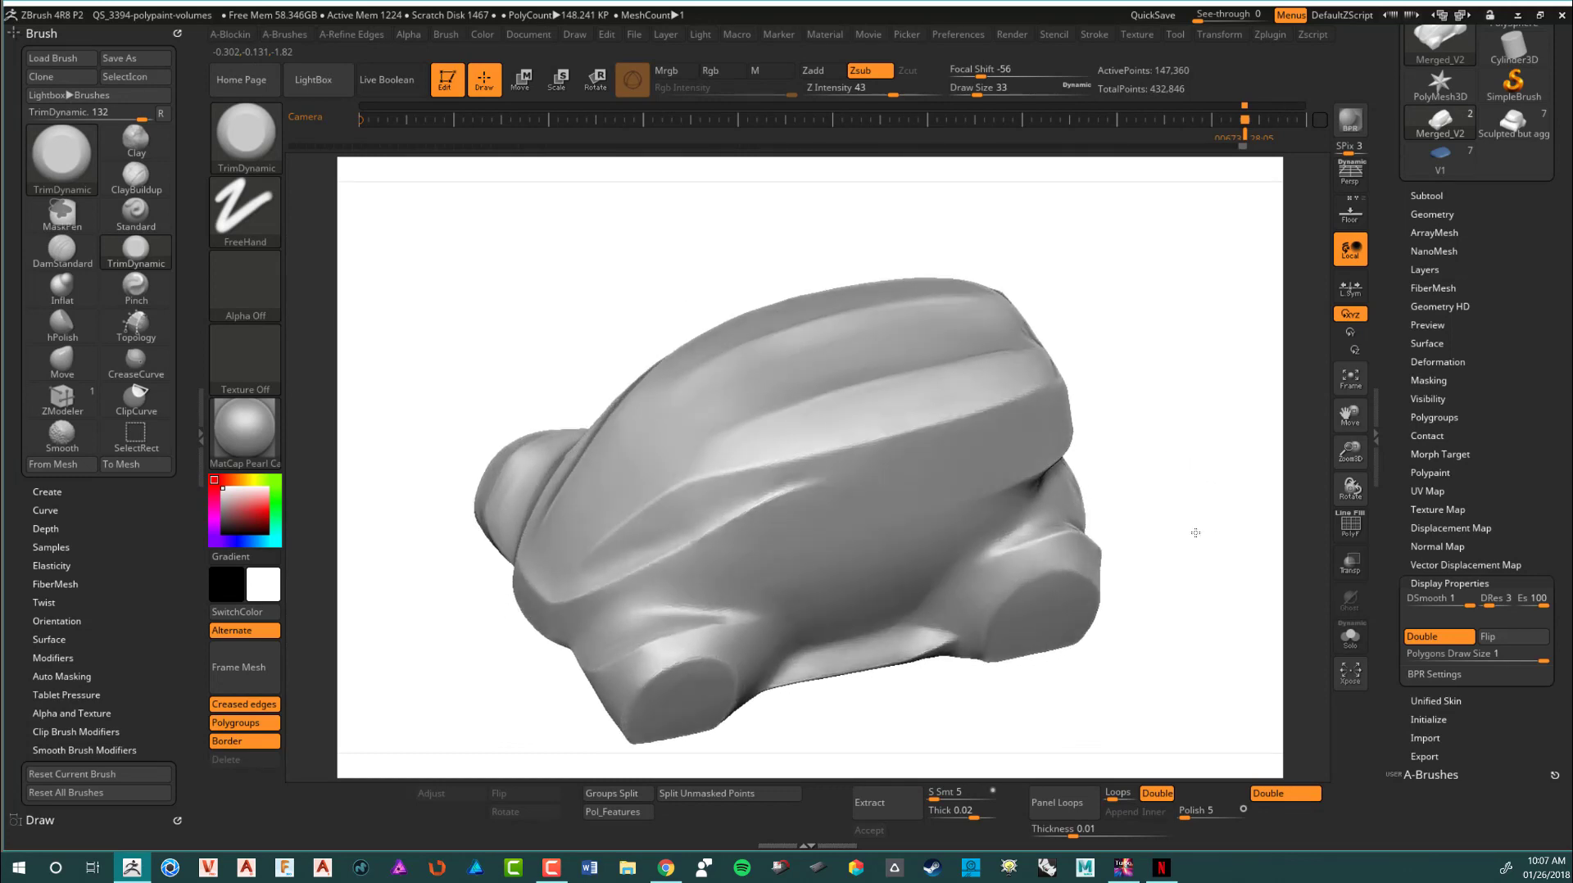